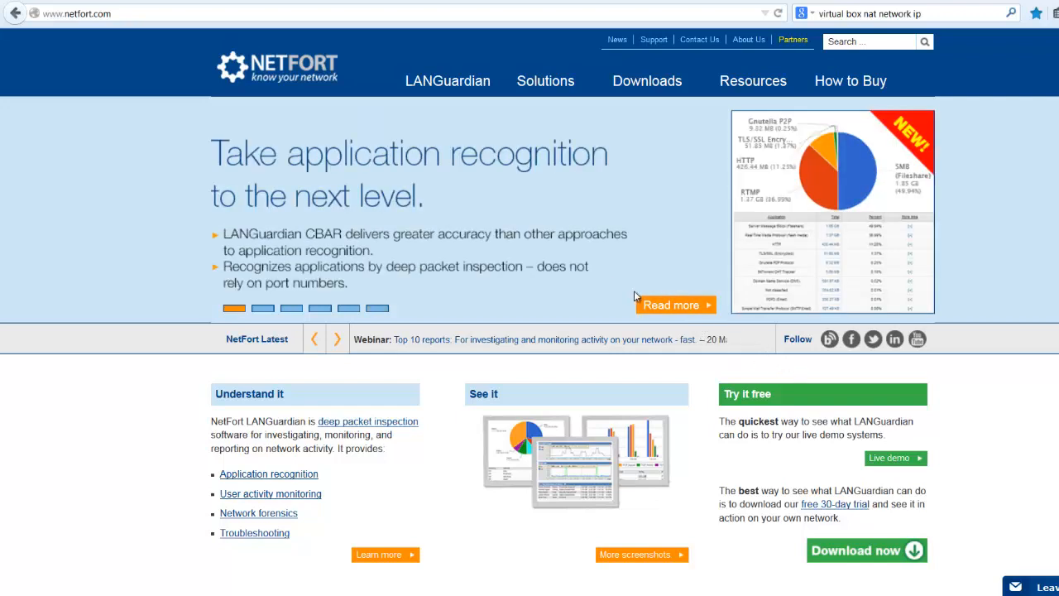
{"action": "mouse_move", "coordinate": [499, 36]}
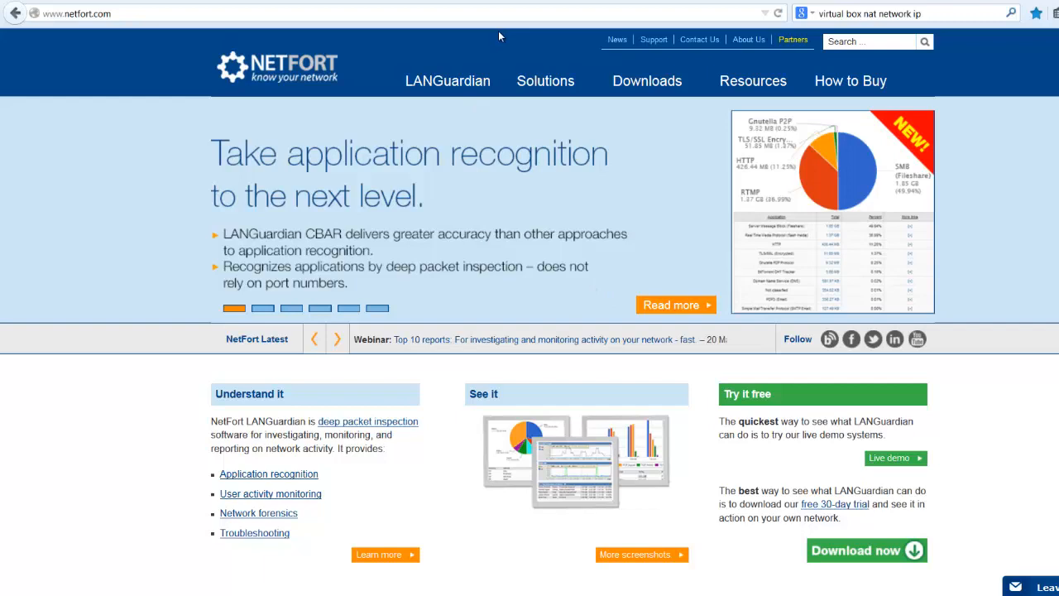
{"action": "mouse_move", "coordinate": [755, 215]}
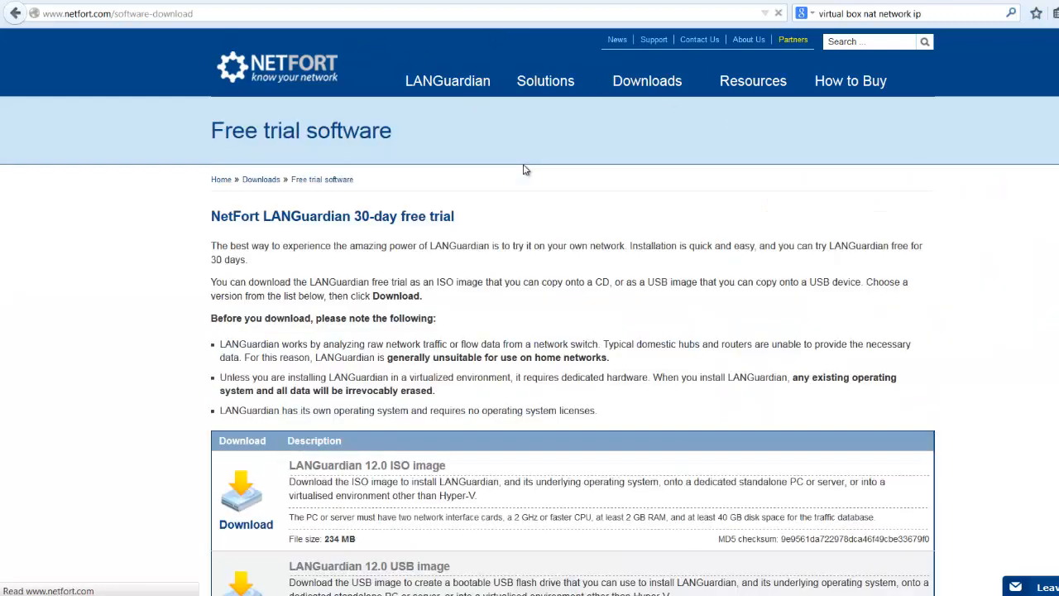
Step: Scroll the free trial page down to the LANGuardian 12.0 ISO and USB image downloads
{"action": "scroll", "scroll_direction": "down", "scroll_amount": 3}
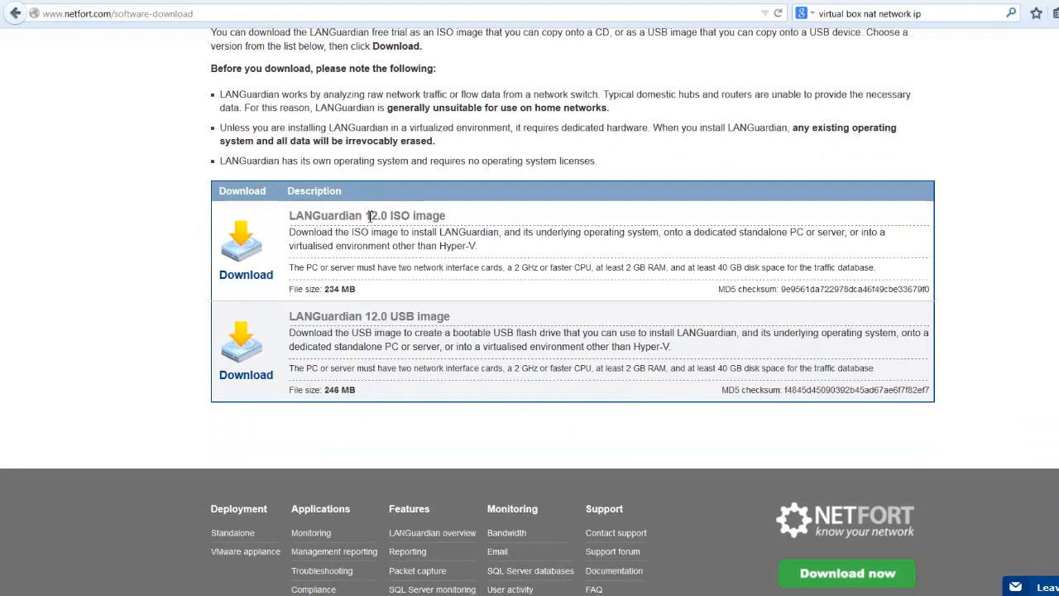
{"action": "mouse_move", "coordinate": [356, 265]}
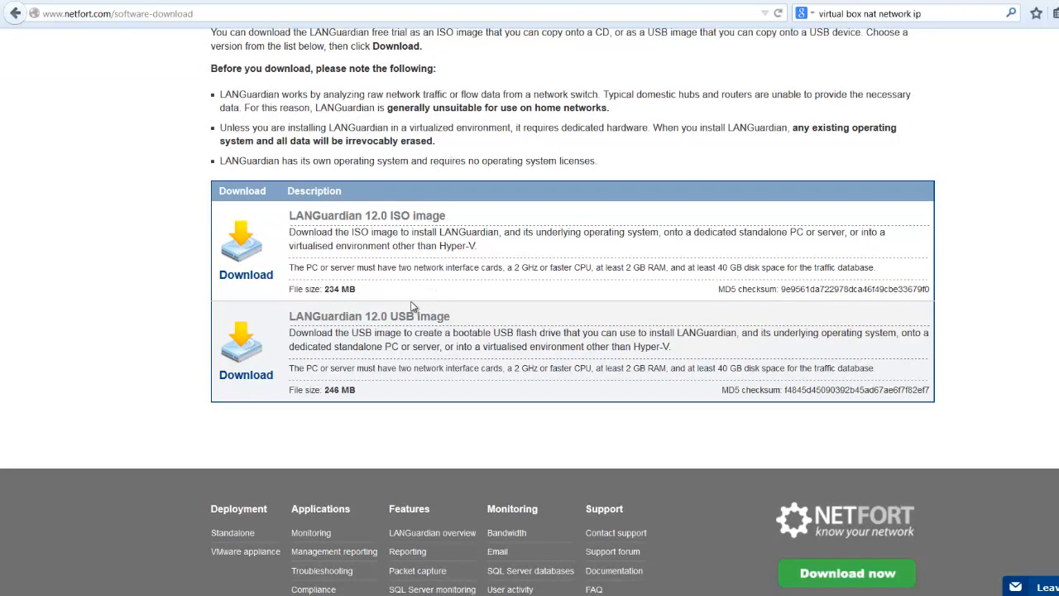
{"action": "mouse_move", "coordinate": [414, 306]}
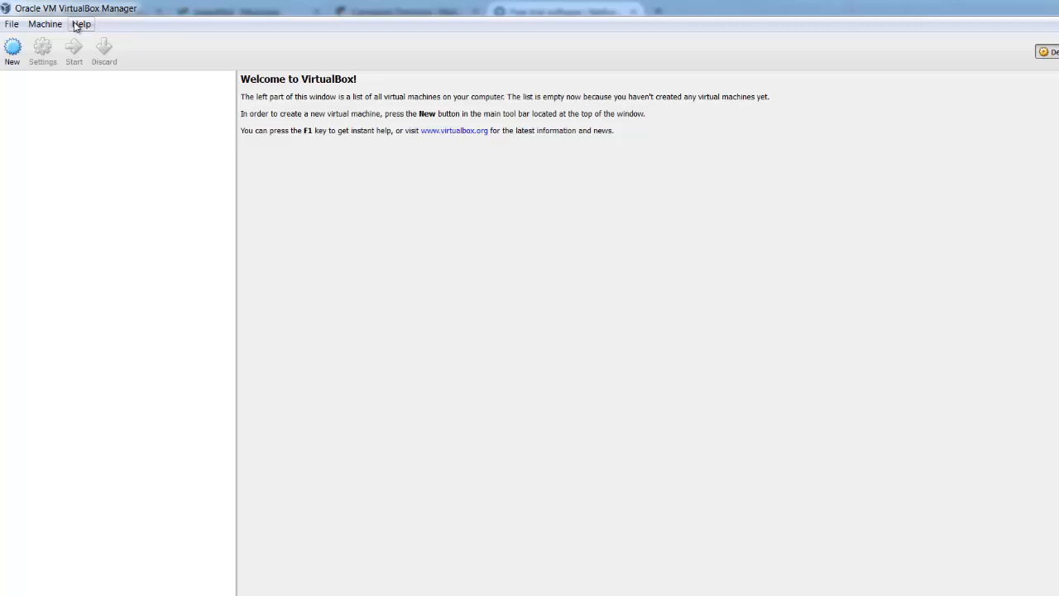
Step: Create a new VM named LANGuardian, type Linux, version Linux 2.6 / 3.x (64 bit), and continue
{"action": "left_click", "coordinate": [12, 47]}
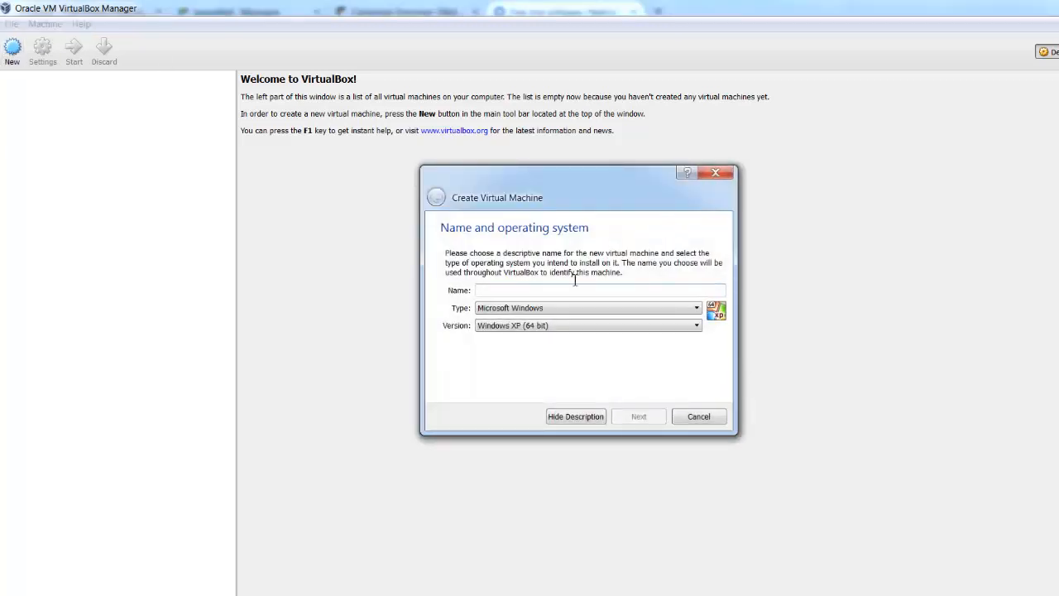
{"action": "type", "text": "LANG"}
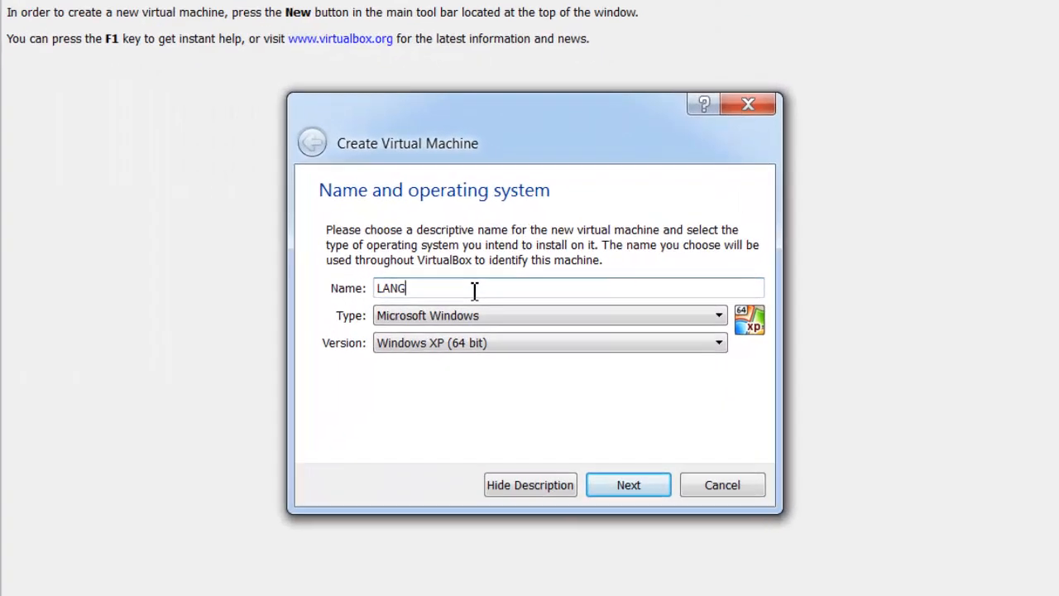
{"action": "type", "text": "uardian"}
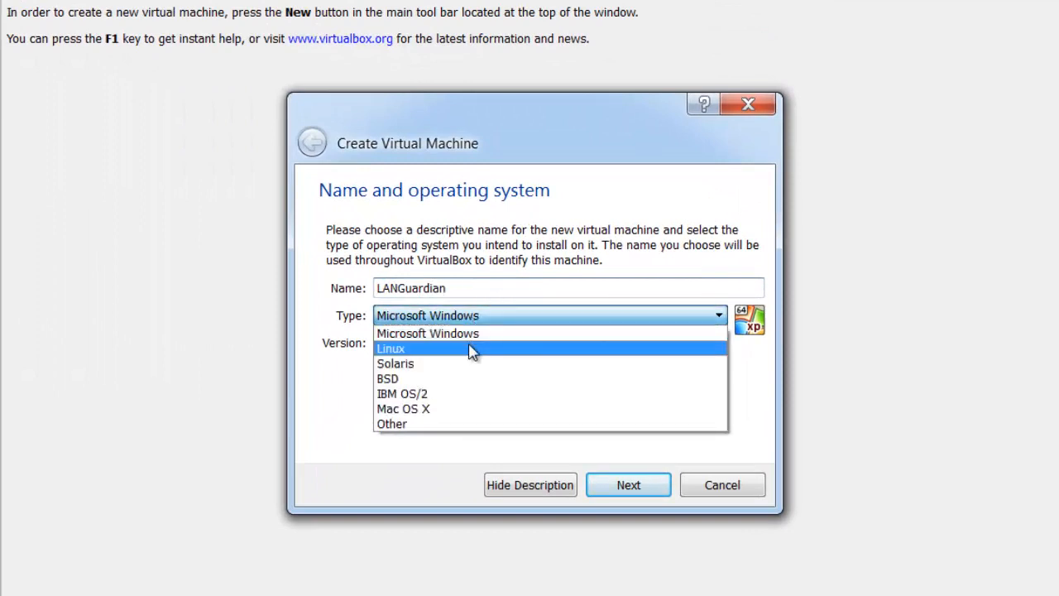
{"action": "left_click", "coordinate": [390, 347]}
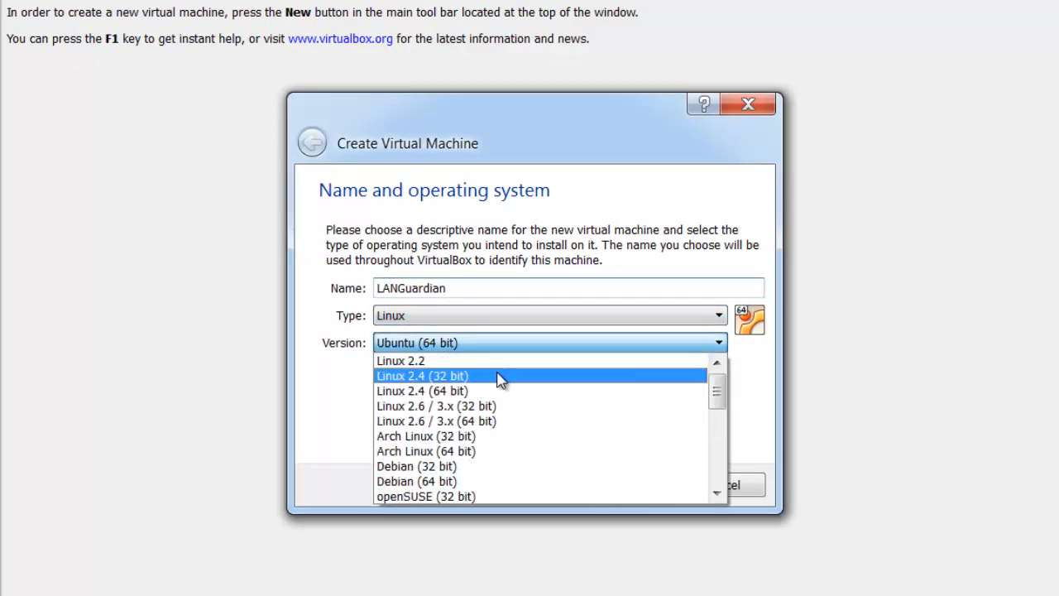
{"action": "mouse_move", "coordinate": [522, 420]}
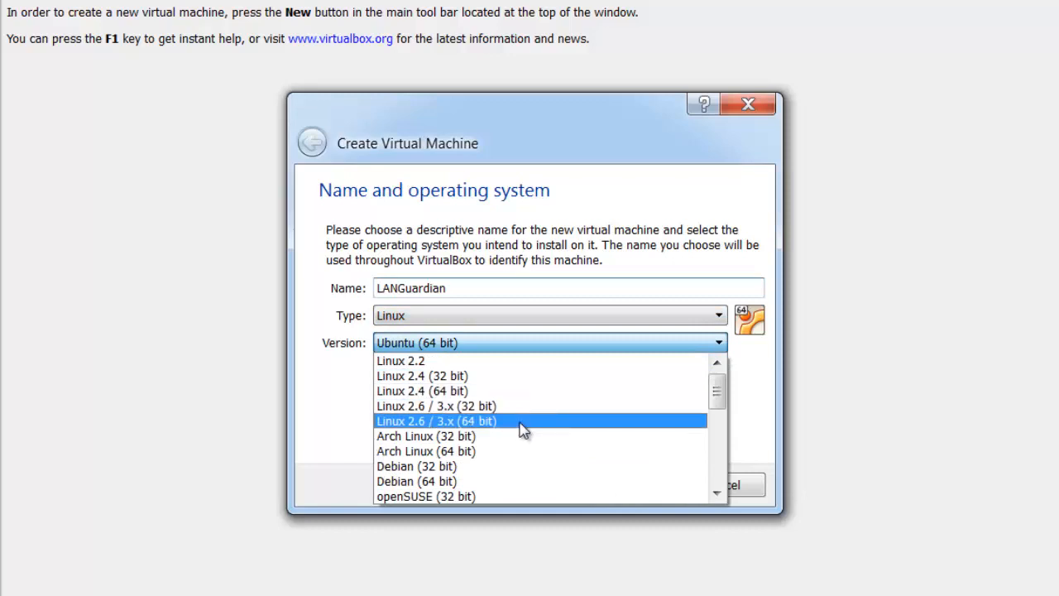
{"action": "left_click", "coordinate": [437, 421]}
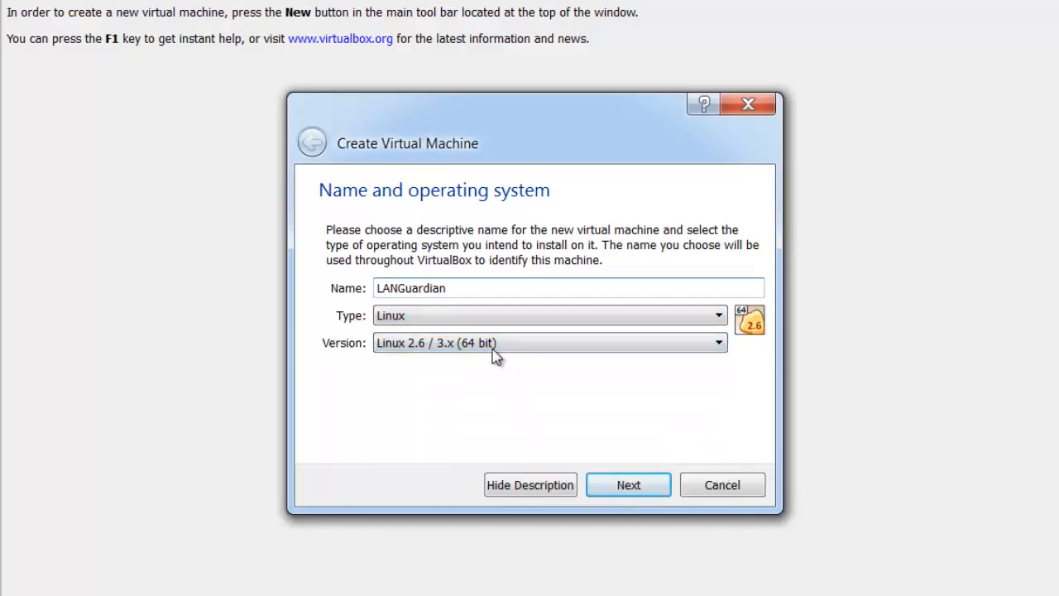
{"action": "left_click", "coordinate": [629, 486]}
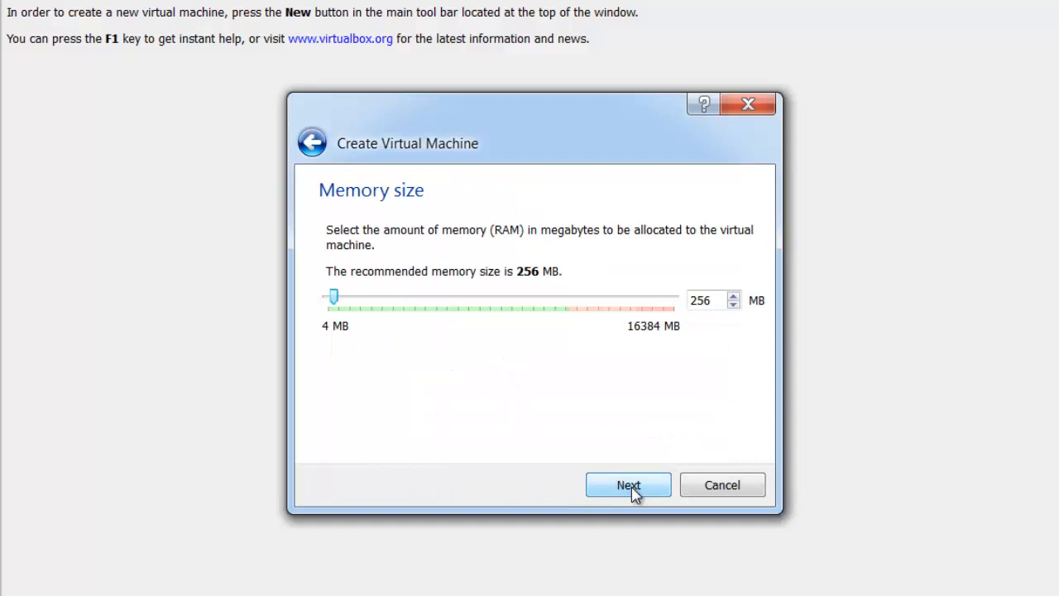
Step: Set the VM memory to 4096 MB and continue to the hard drive step
{"action": "left_click_drag", "start_coordinate": [335, 296], "coordinate": [341, 299]}
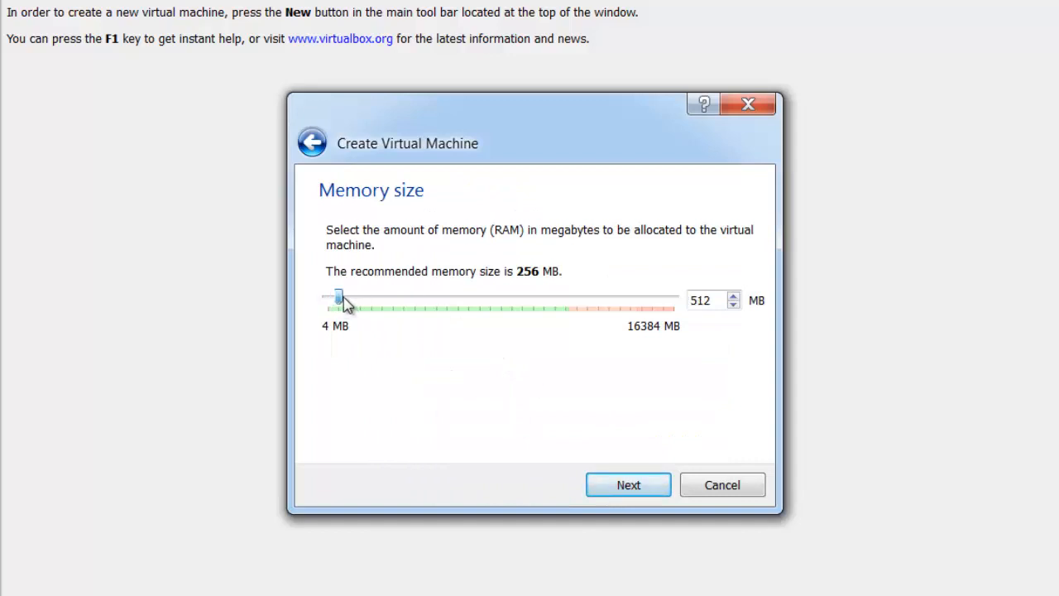
{"action": "left_click_drag", "start_coordinate": [339, 298], "coordinate": [414, 298]}
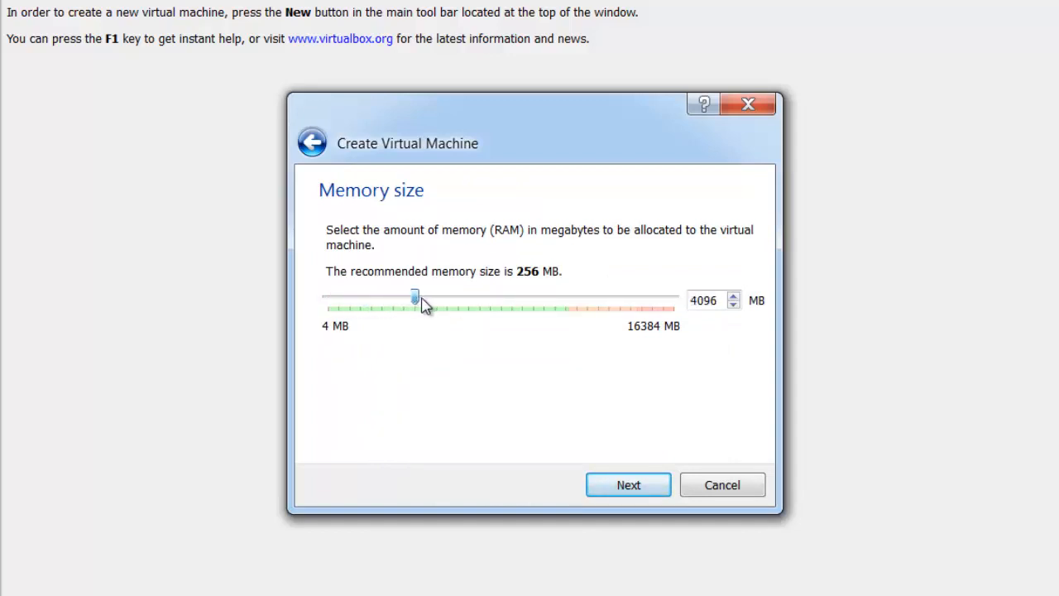
{"action": "mouse_move", "coordinate": [483, 373]}
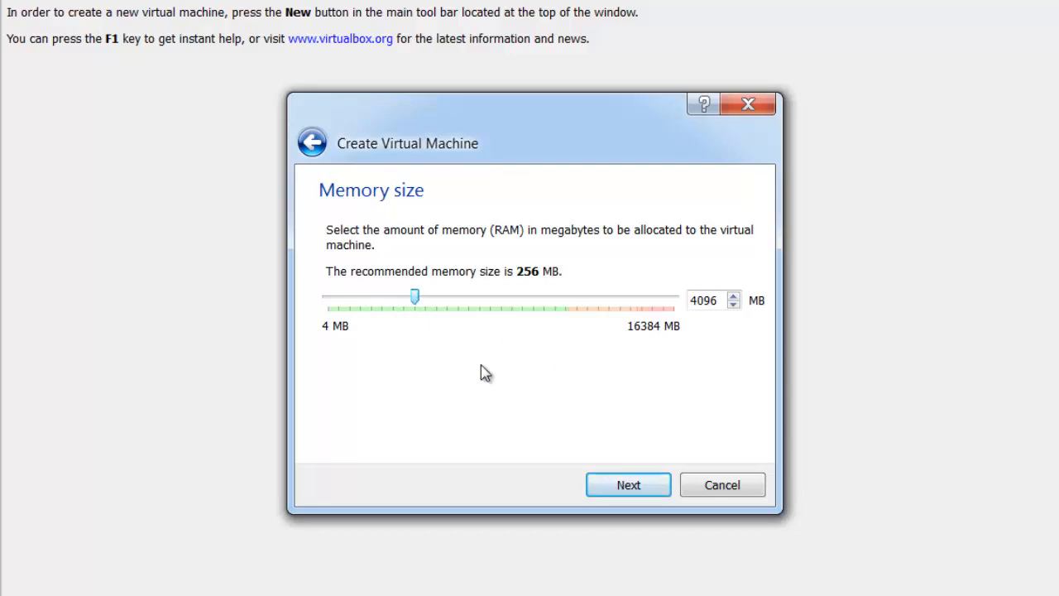
{"action": "left_click", "coordinate": [629, 483]}
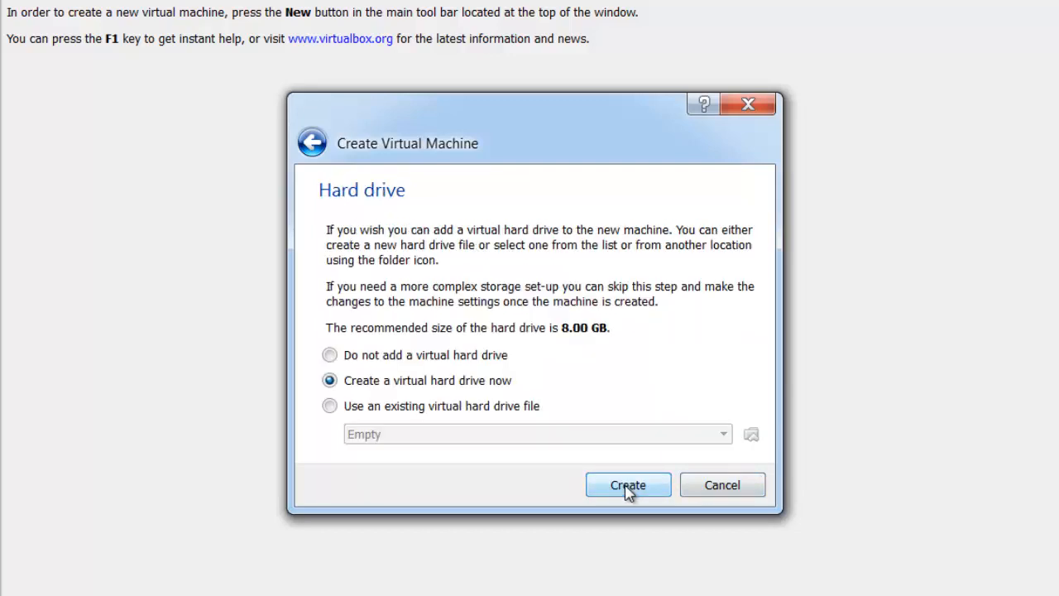
{"action": "mouse_move", "coordinate": [631, 487]}
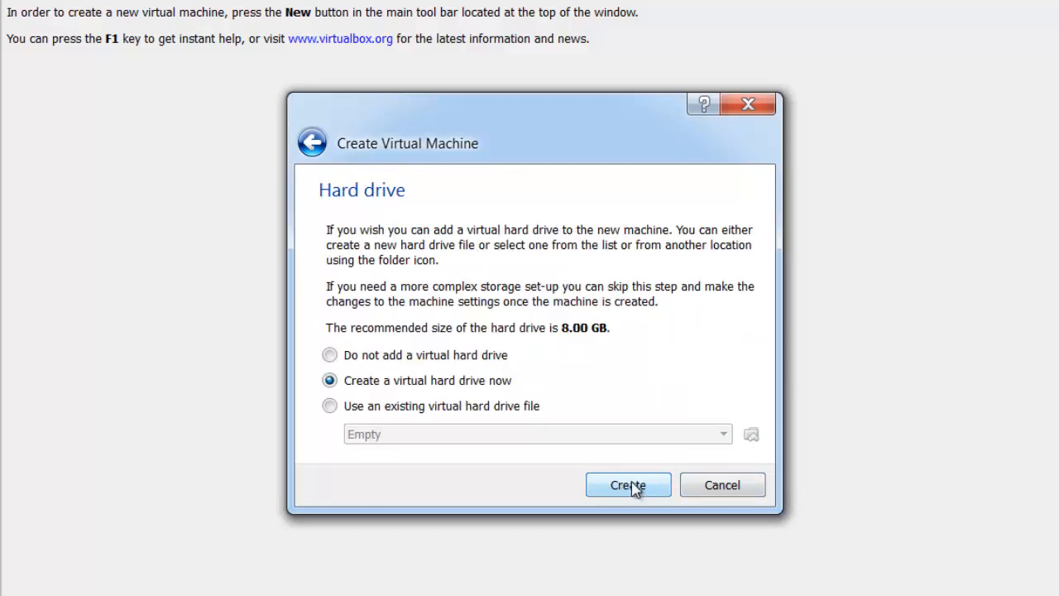
{"action": "mouse_move", "coordinate": [583, 355]}
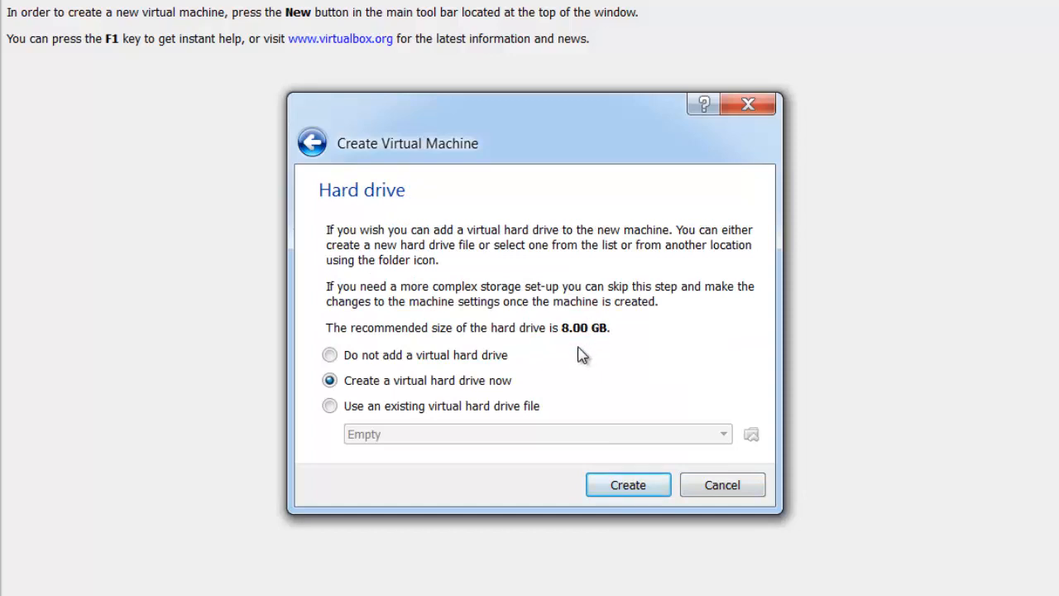
{"action": "mouse_move", "coordinate": [629, 486]}
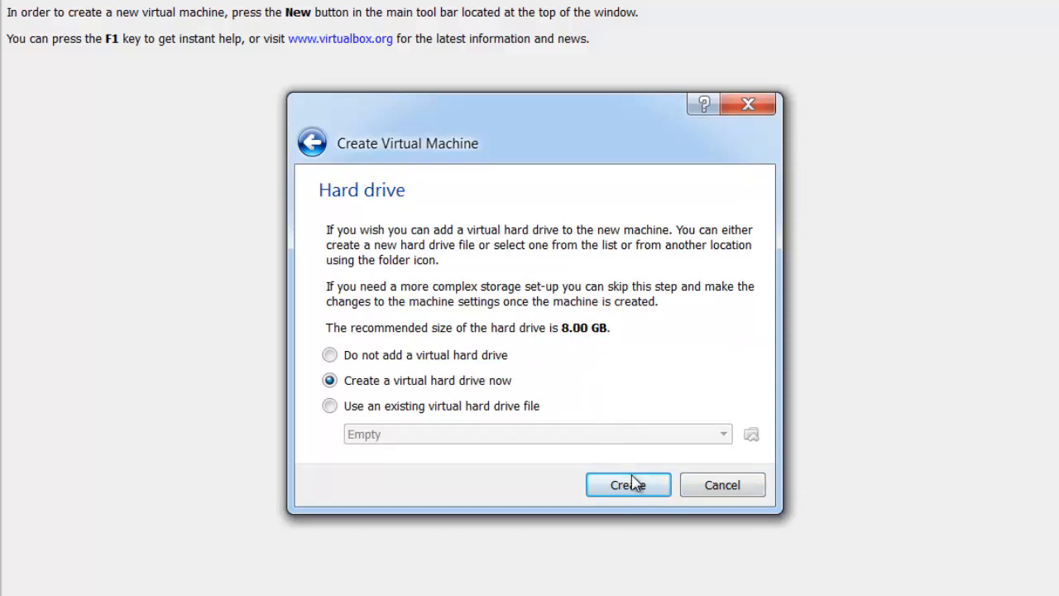
Step: Create the machine with a new 8 GB dynamically allocated VDI disk, then go to its settings
{"action": "left_click", "coordinate": [630, 484]}
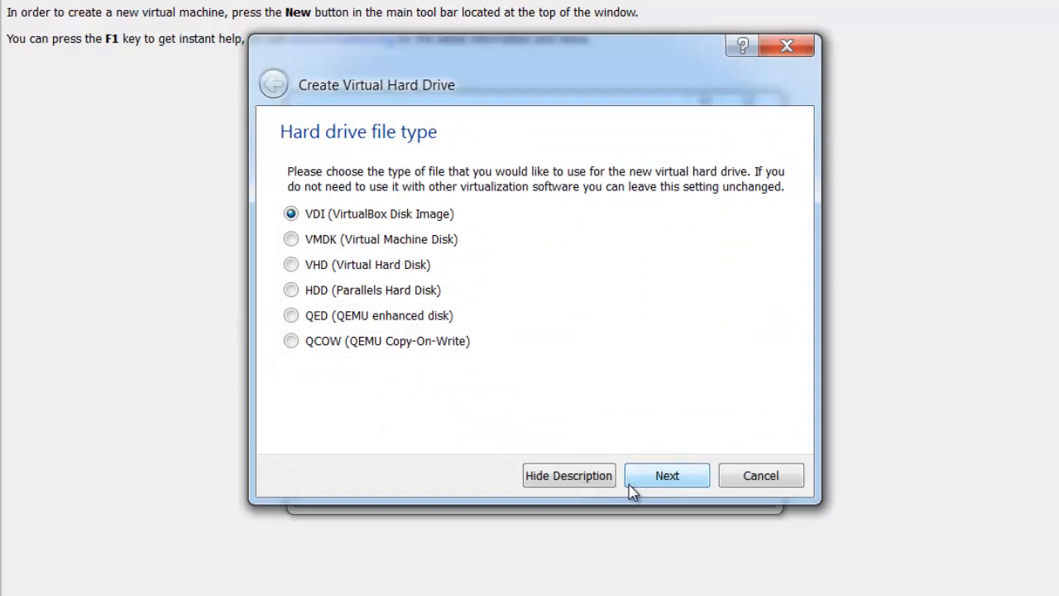
{"action": "left_click", "coordinate": [667, 475]}
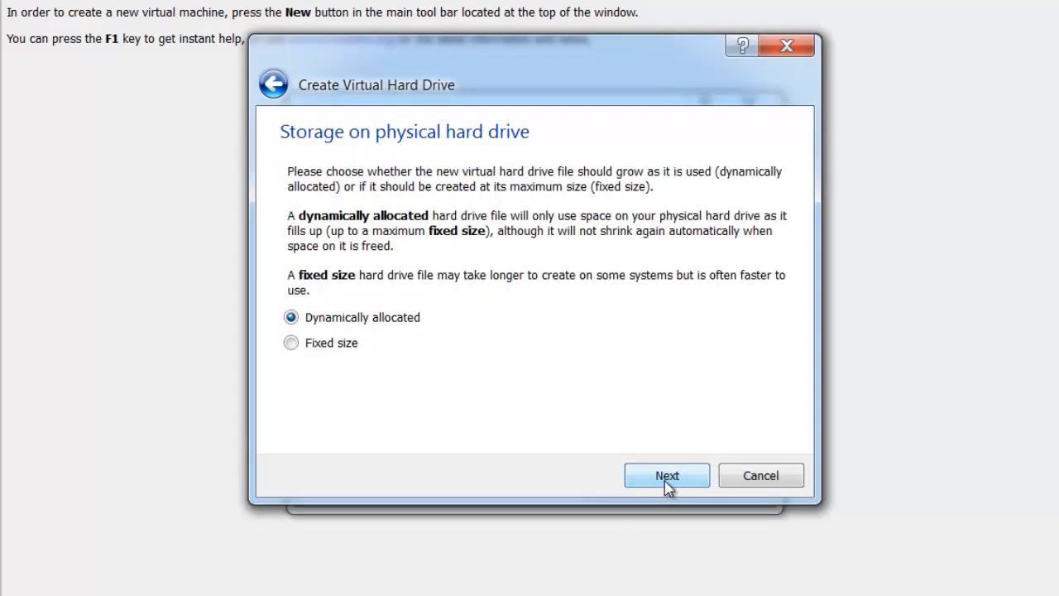
{"action": "left_click", "coordinate": [666, 475]}
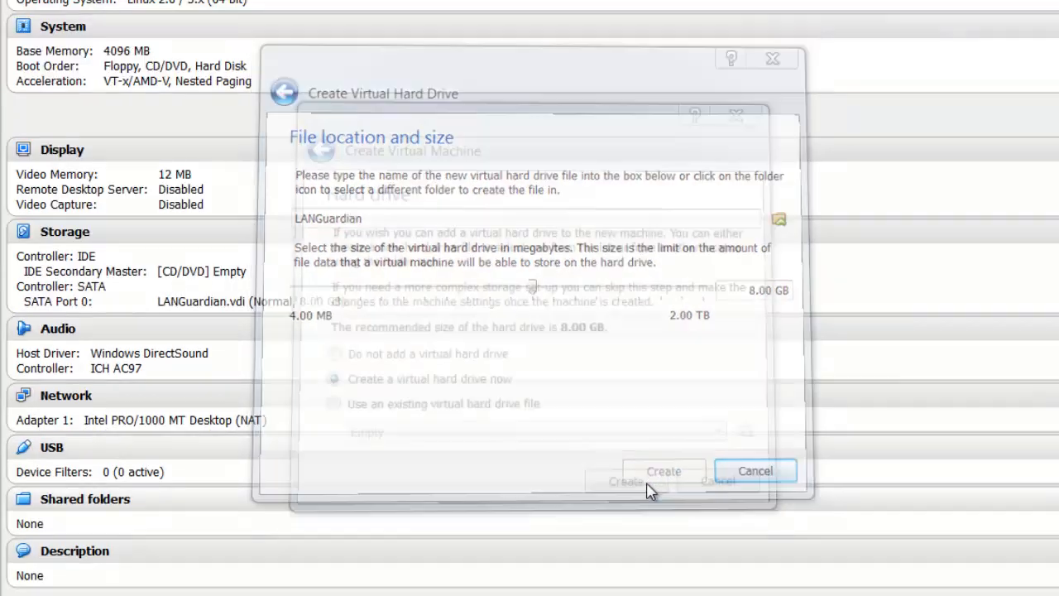
{"action": "left_click", "coordinate": [664, 471]}
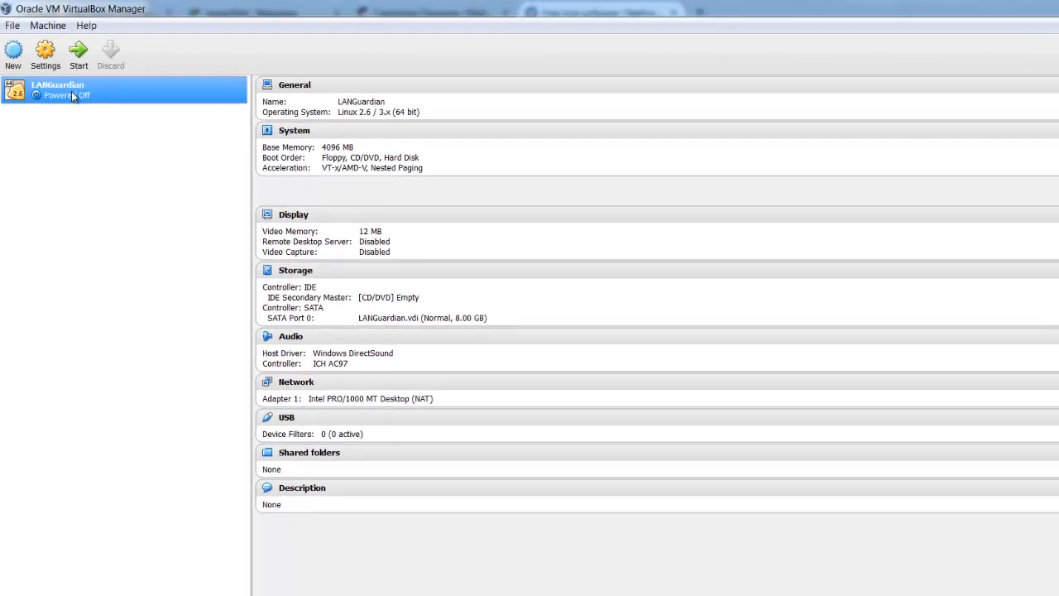
{"action": "left_click", "coordinate": [45, 53]}
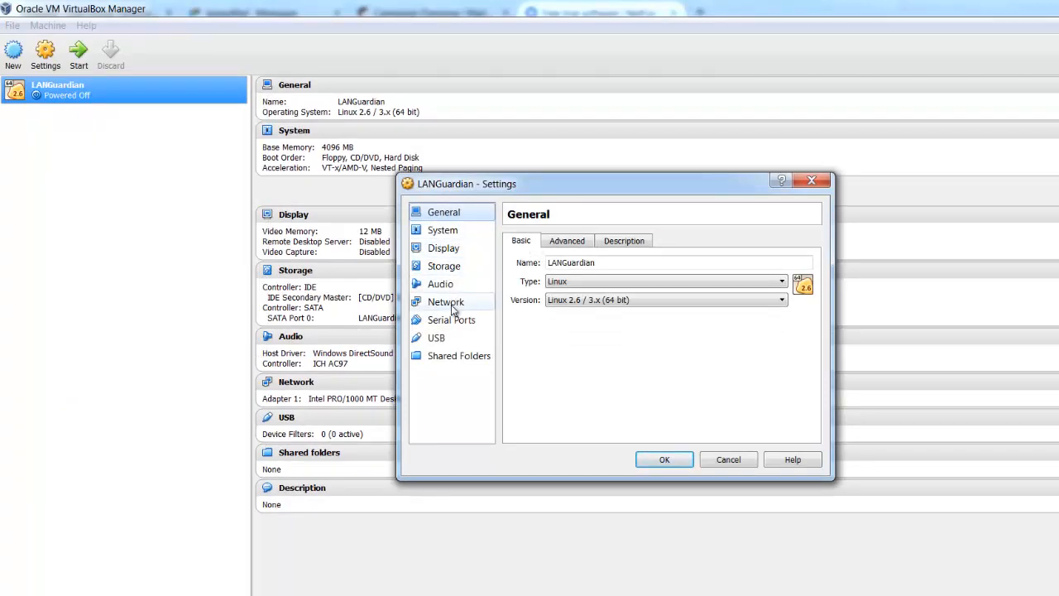
Step: Bridge Adapter 1 and Adapter 2 and set Adapter 2's promiscuous mode to Allow All
{"action": "left_click", "coordinate": [446, 302]}
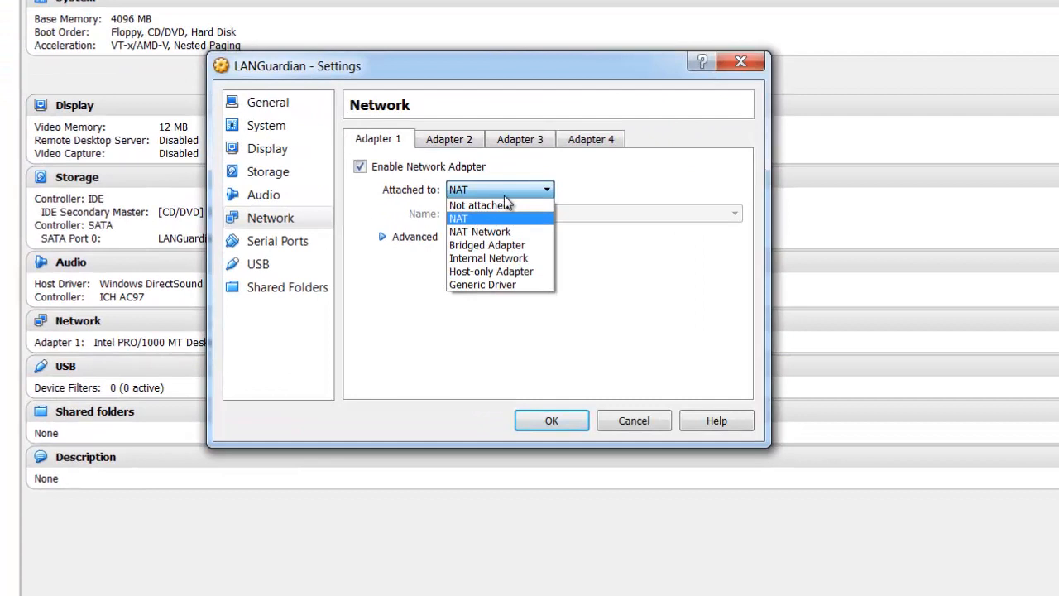
{"action": "mouse_move", "coordinate": [487, 245]}
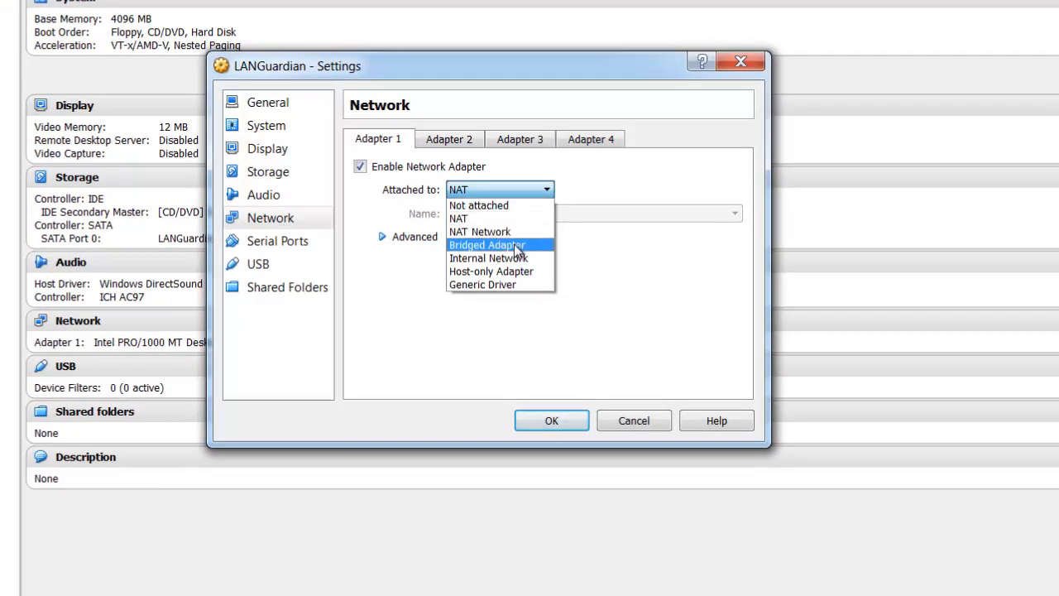
{"action": "left_click", "coordinate": [487, 245]}
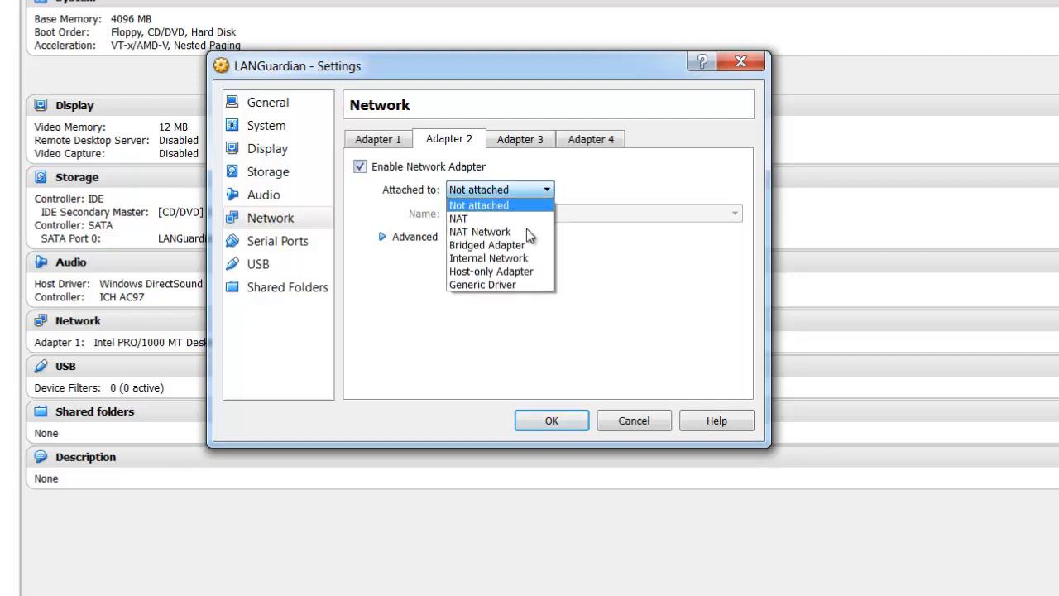
{"action": "left_click", "coordinate": [487, 245]}
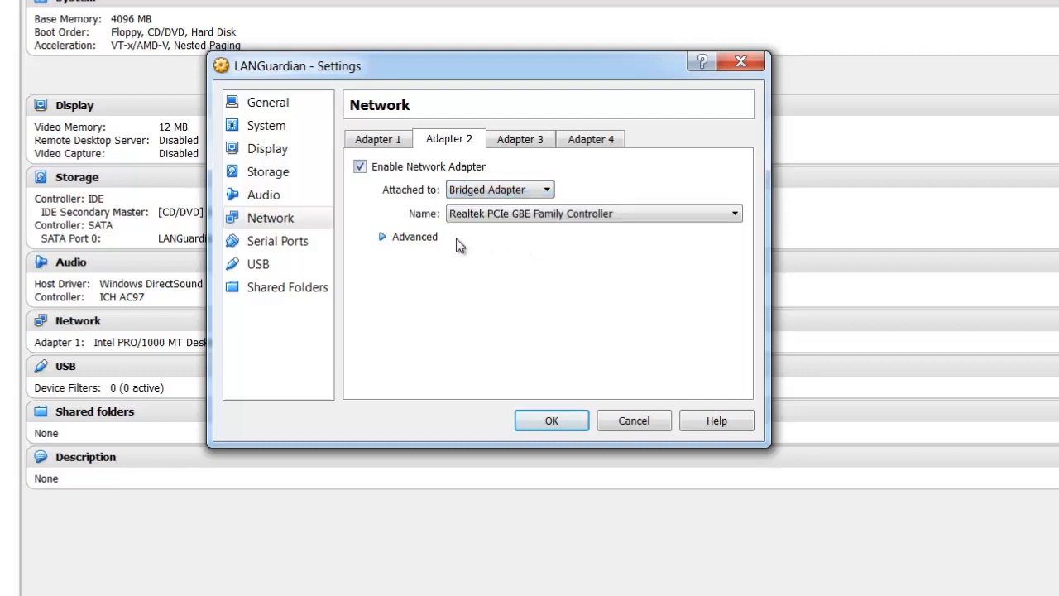
{"action": "left_click", "coordinate": [382, 237]}
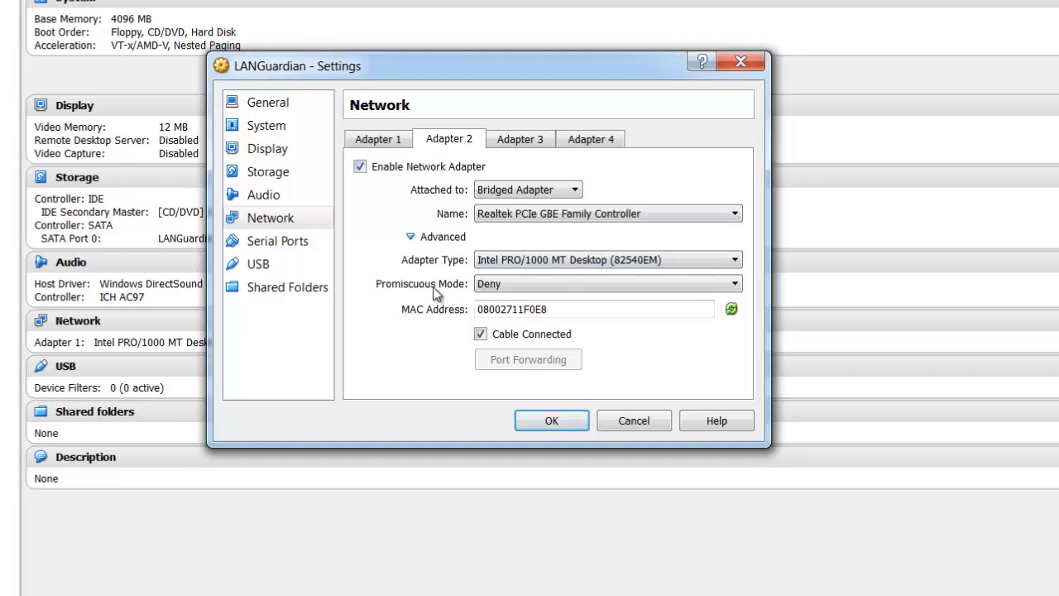
{"action": "left_click", "coordinate": [734, 283]}
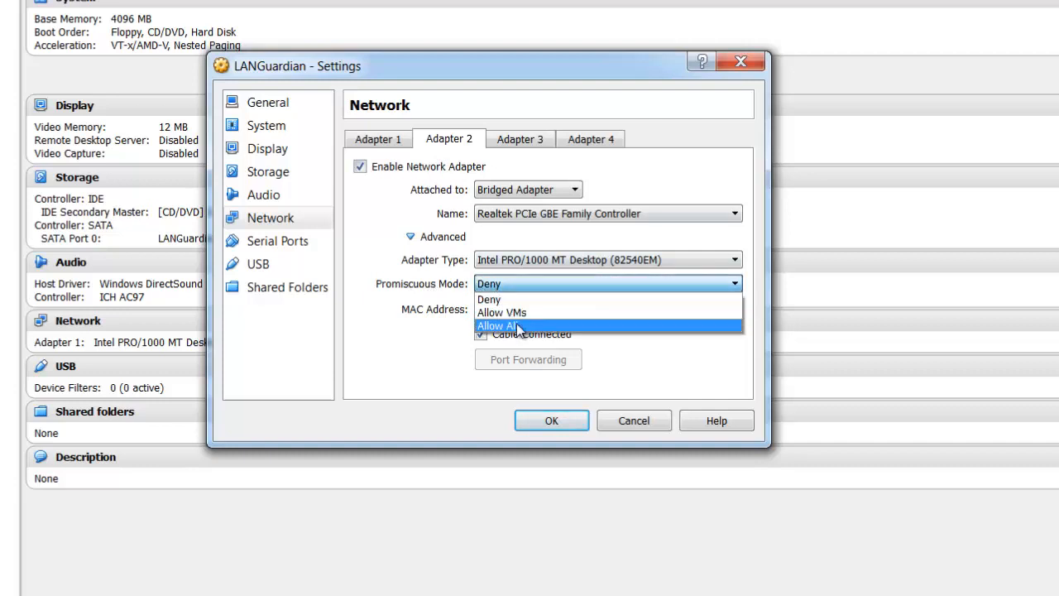
{"action": "left_click", "coordinate": [497, 324]}
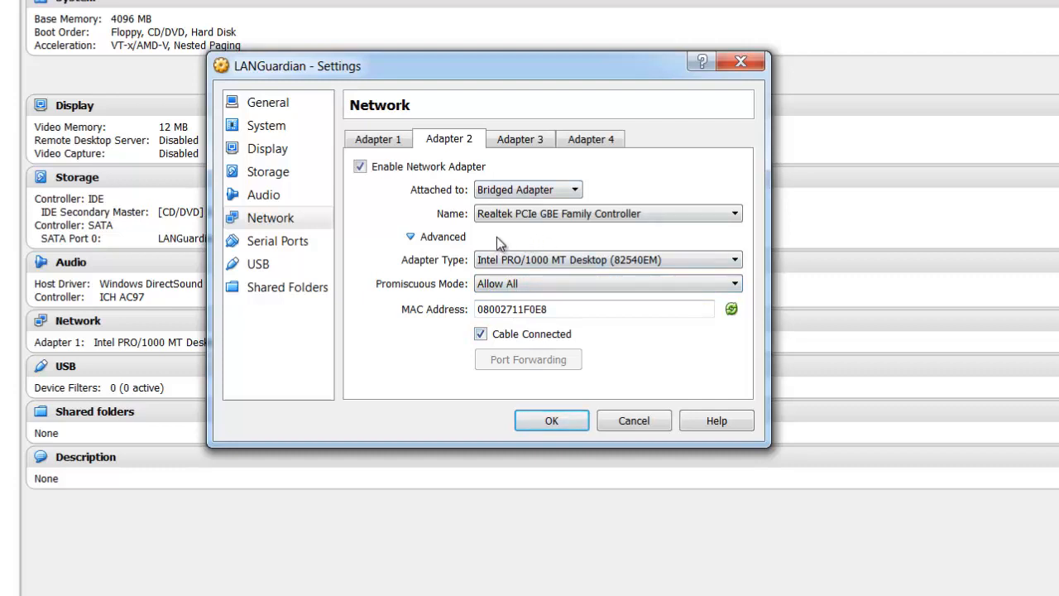
{"action": "mouse_move", "coordinate": [517, 213]}
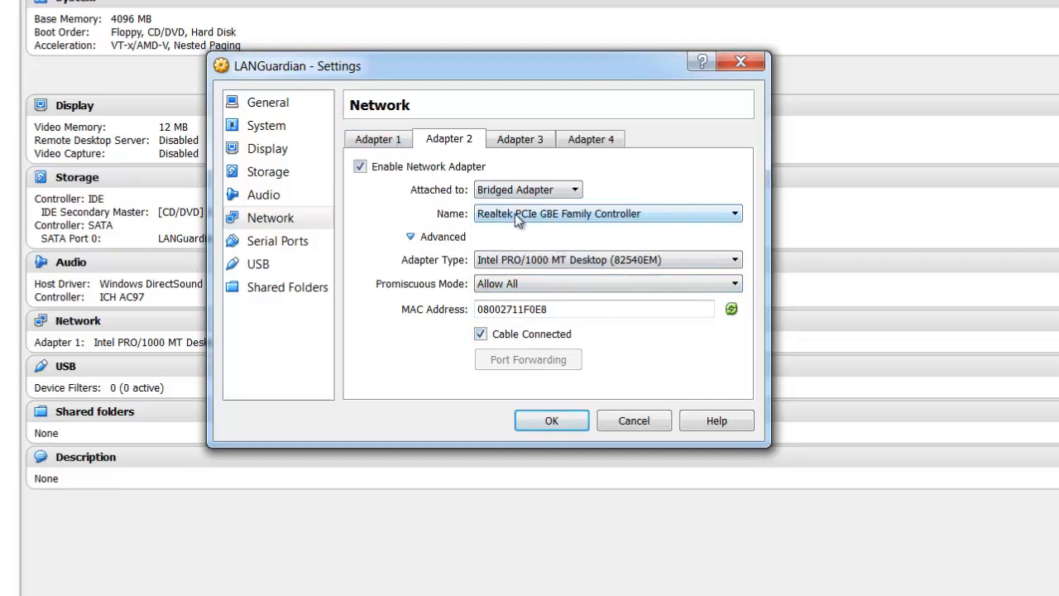
Step: Keep the Realtek PCIe GBE Family Controller as the bridged host card and review Adapter 1
{"action": "left_click", "coordinate": [732, 214]}
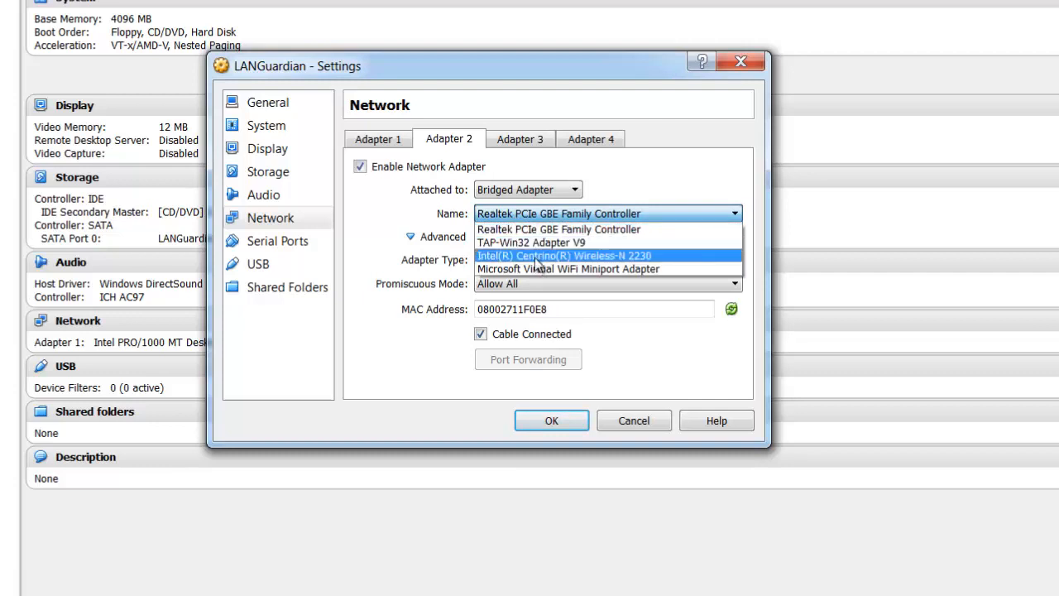
{"action": "mouse_move", "coordinate": [538, 228]}
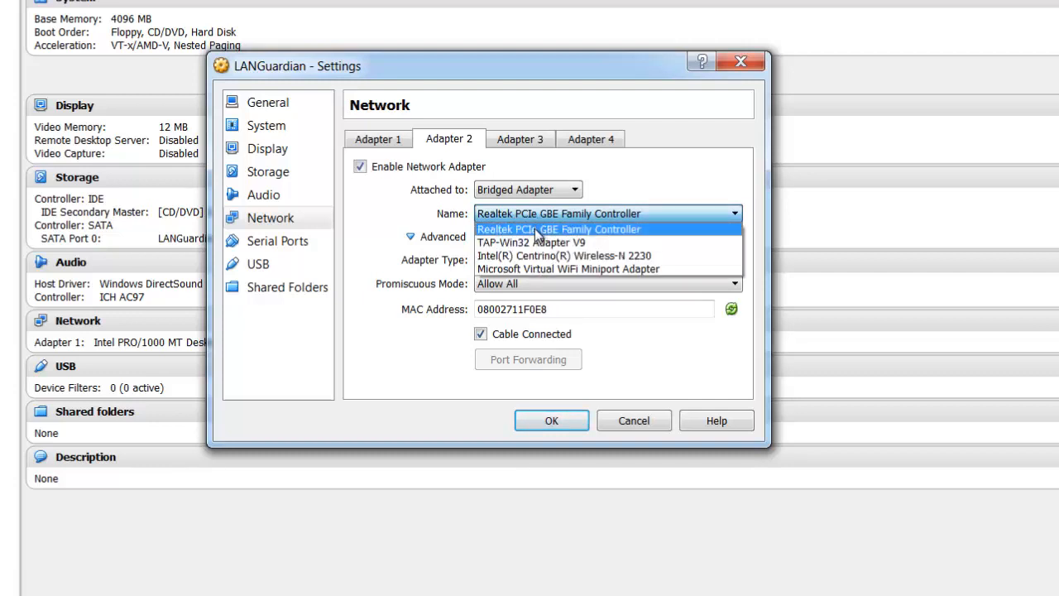
{"action": "mouse_move", "coordinate": [593, 238]}
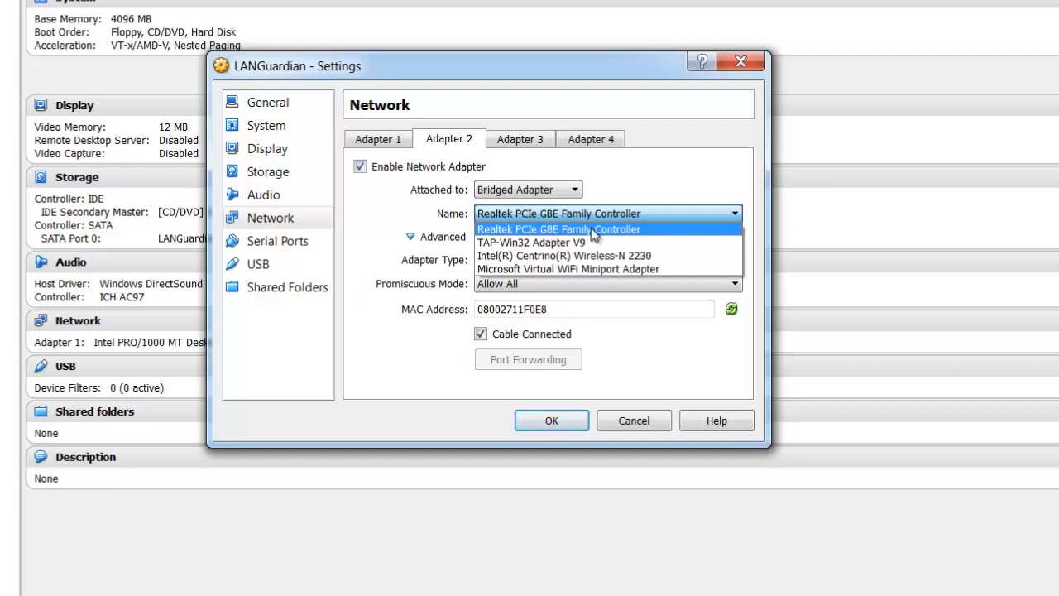
{"action": "left_click", "coordinate": [560, 228]}
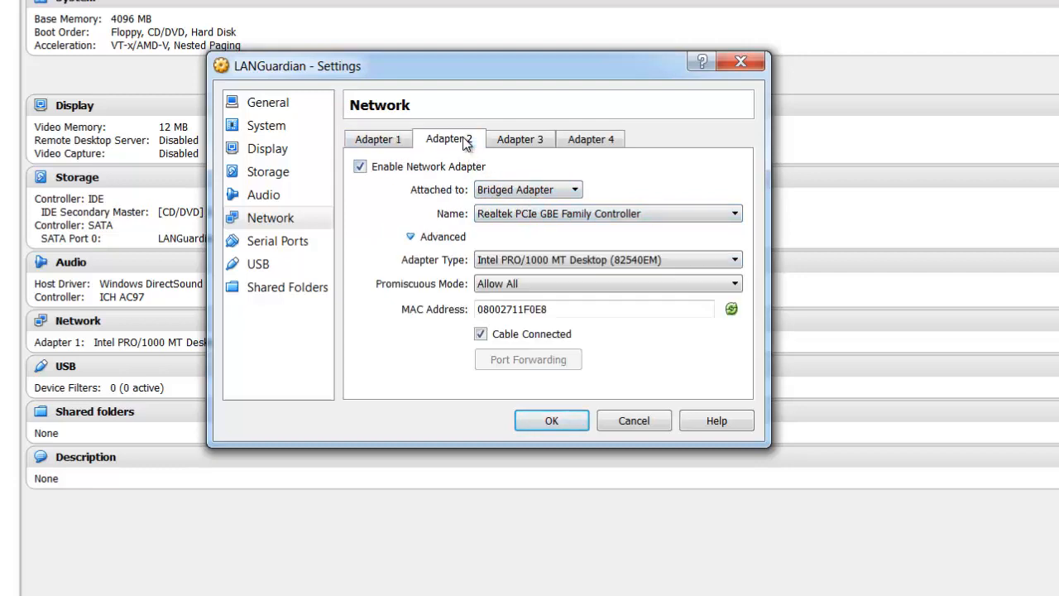
{"action": "left_click", "coordinate": [377, 139]}
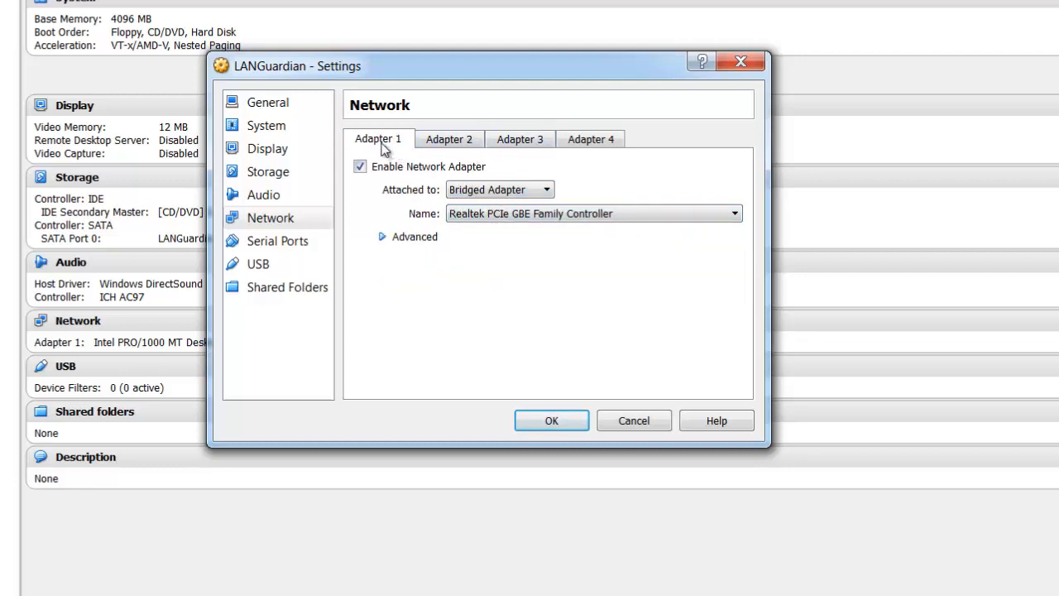
{"action": "mouse_move", "coordinate": [263, 196]}
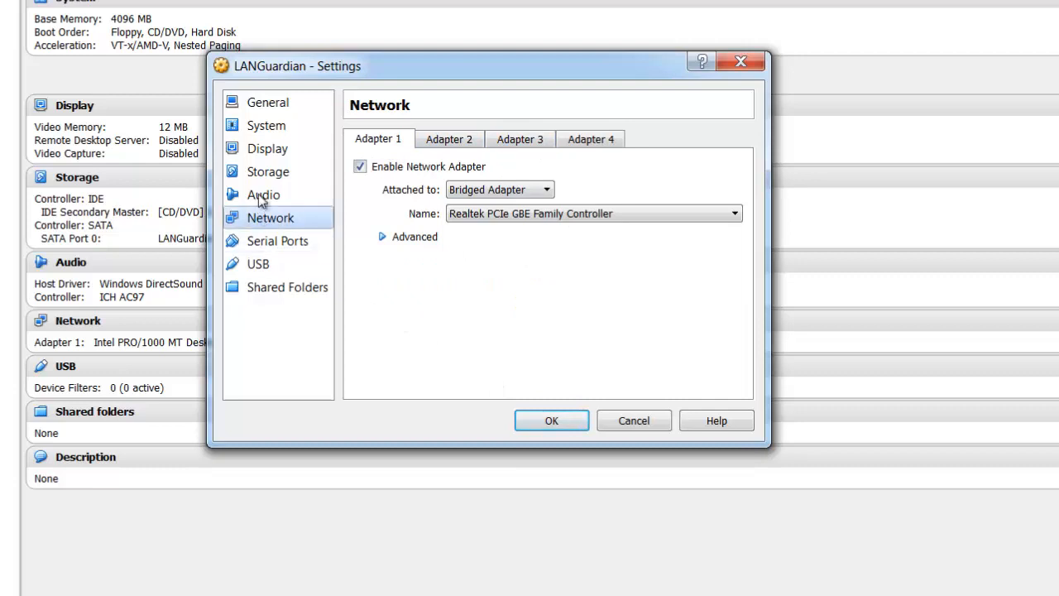
Step: Add an IDE CD/DVD drive loaded with lg-install.iso from Downloads\LANGuardian and save the settings
{"action": "left_click", "coordinate": [268, 170]}
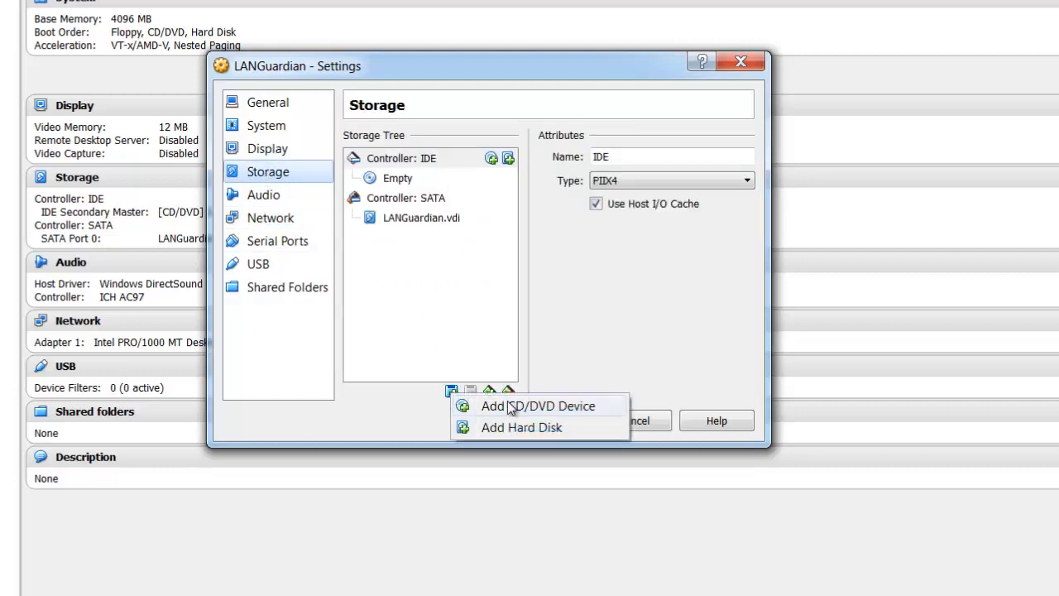
{"action": "mouse_move", "coordinate": [538, 410]}
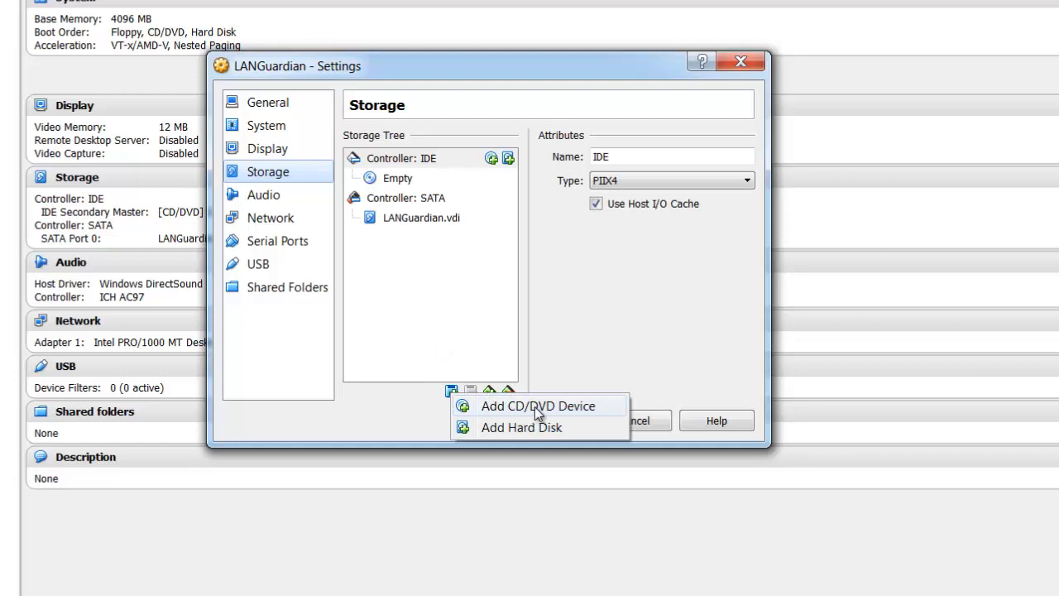
{"action": "left_click", "coordinate": [538, 406]}
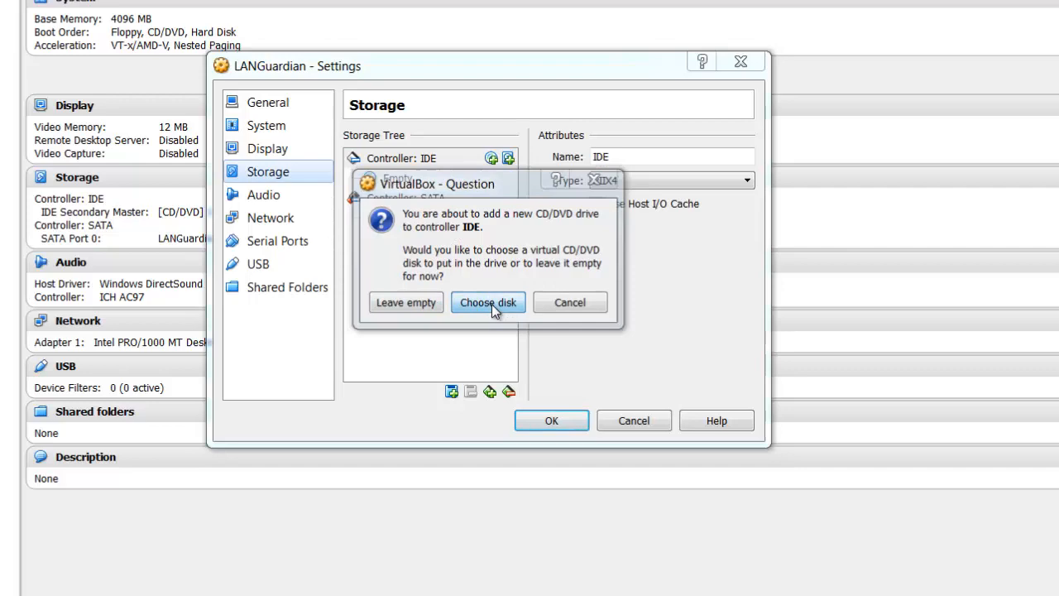
{"action": "left_click", "coordinate": [487, 301]}
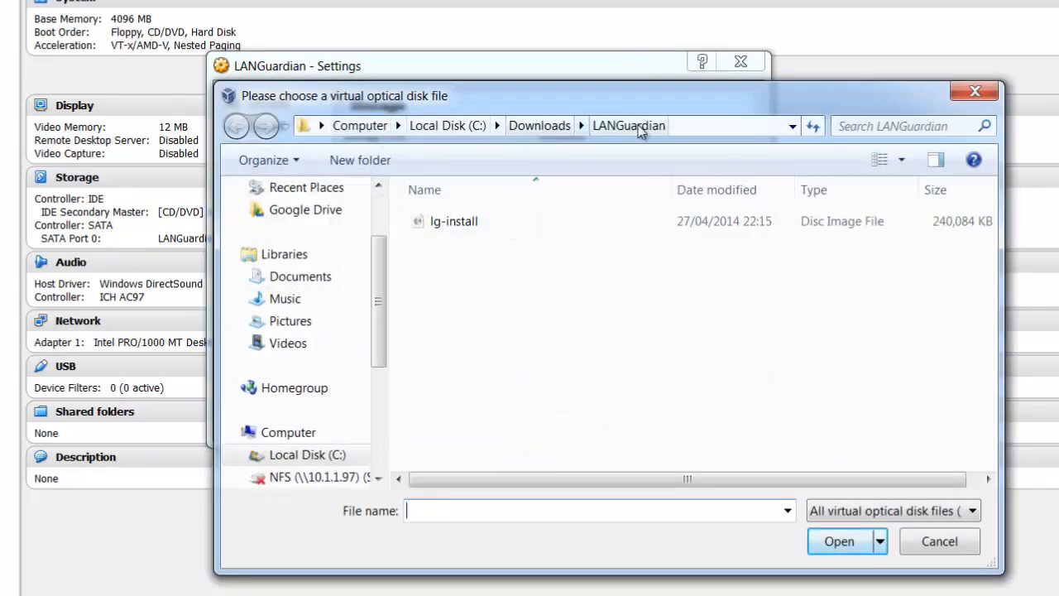
{"action": "left_click", "coordinate": [454, 222]}
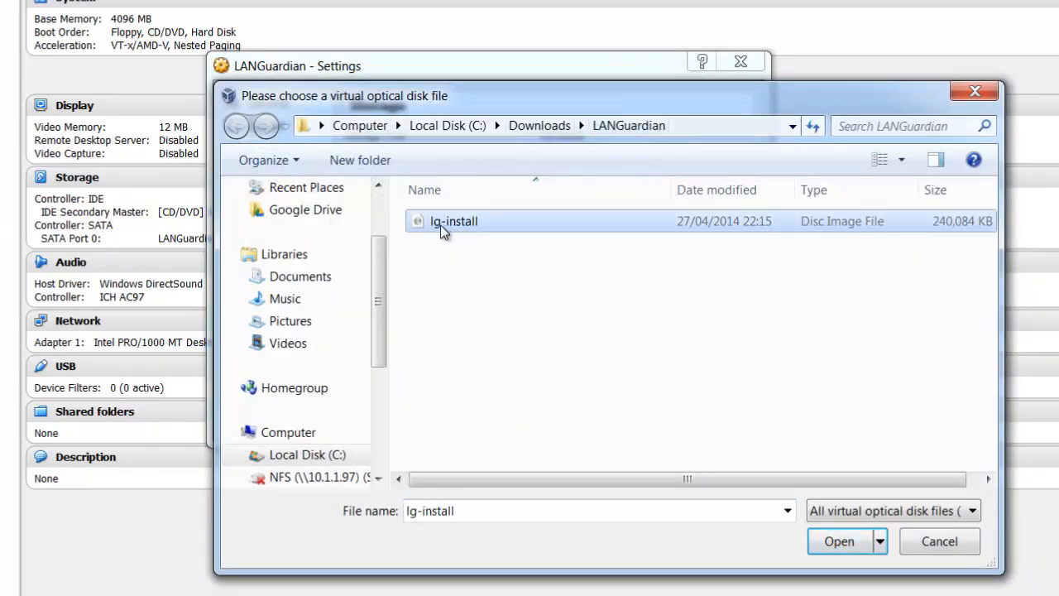
{"action": "left_click", "coordinate": [838, 540]}
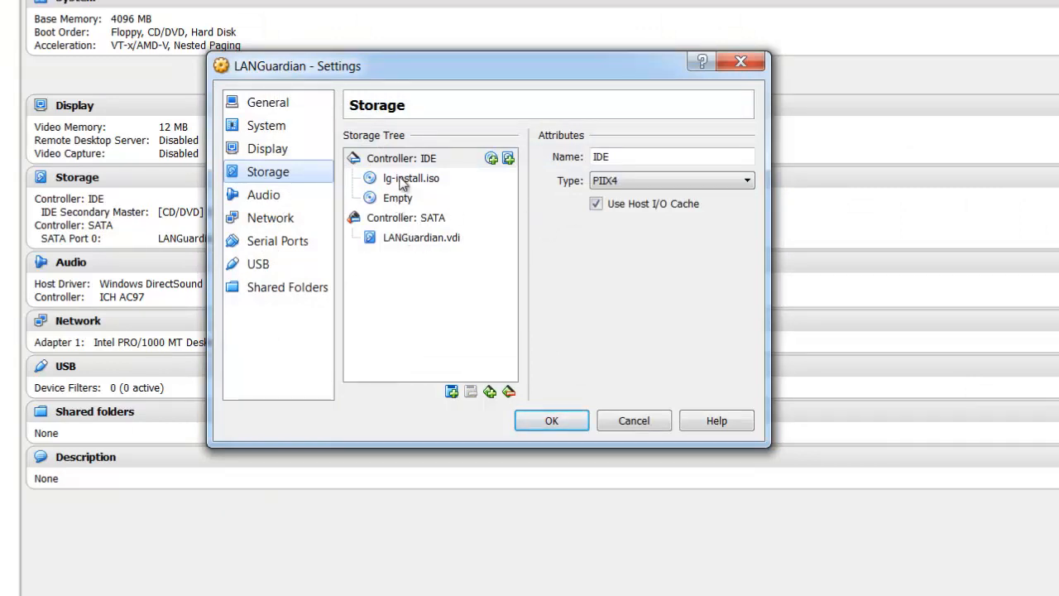
{"action": "left_click", "coordinate": [410, 179]}
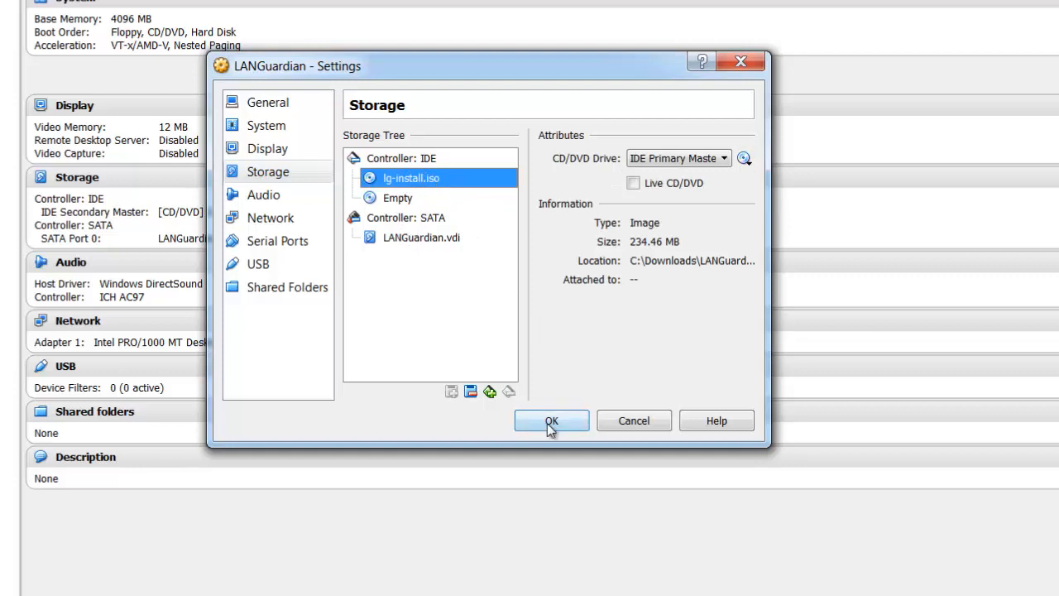
{"action": "left_click", "coordinate": [551, 420]}
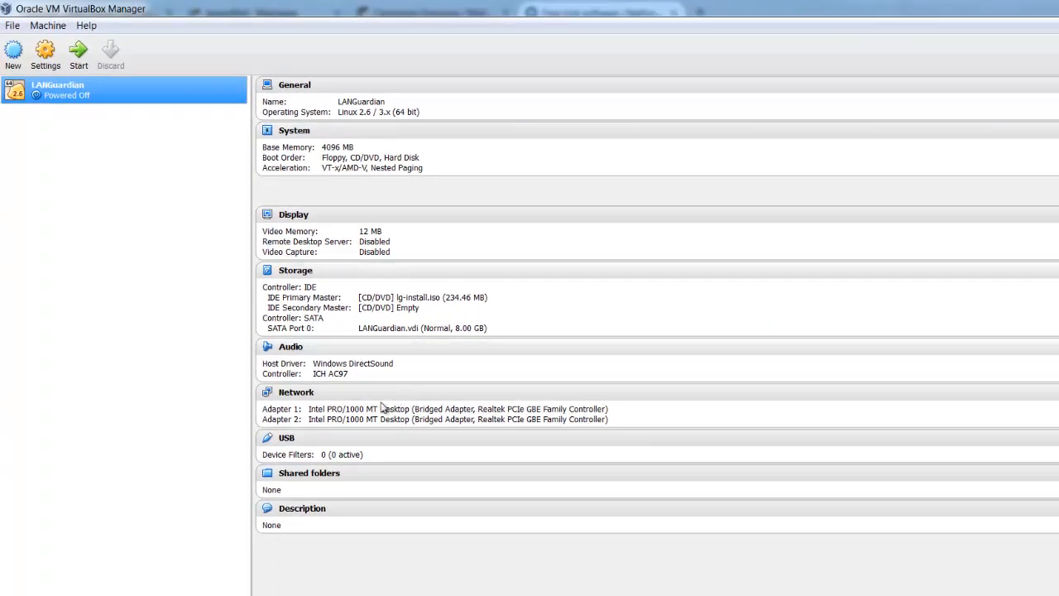
{"action": "mouse_move", "coordinate": [341, 215]}
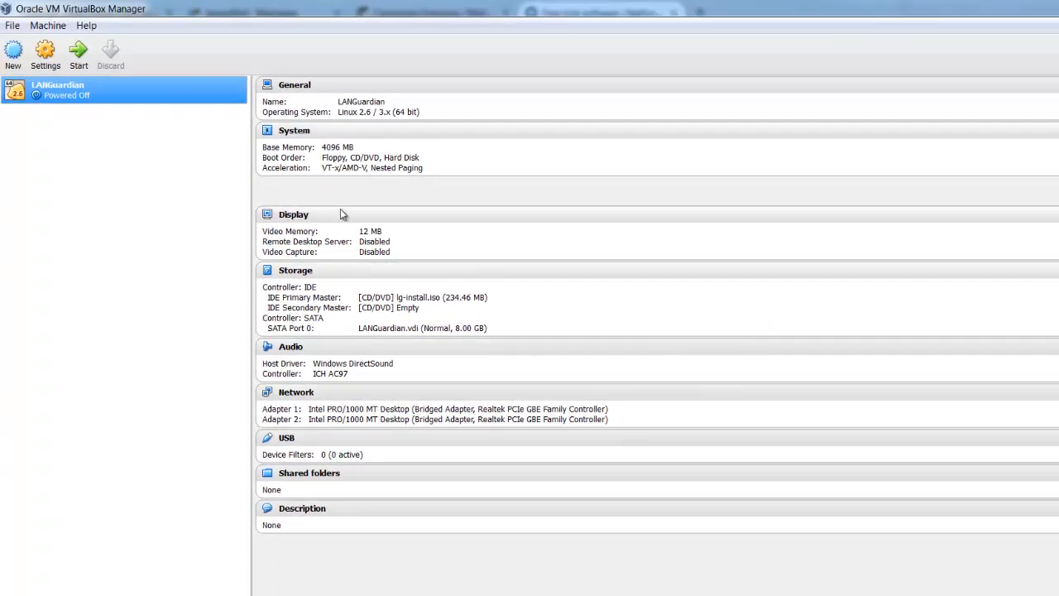
{"action": "mouse_move", "coordinate": [346, 248]}
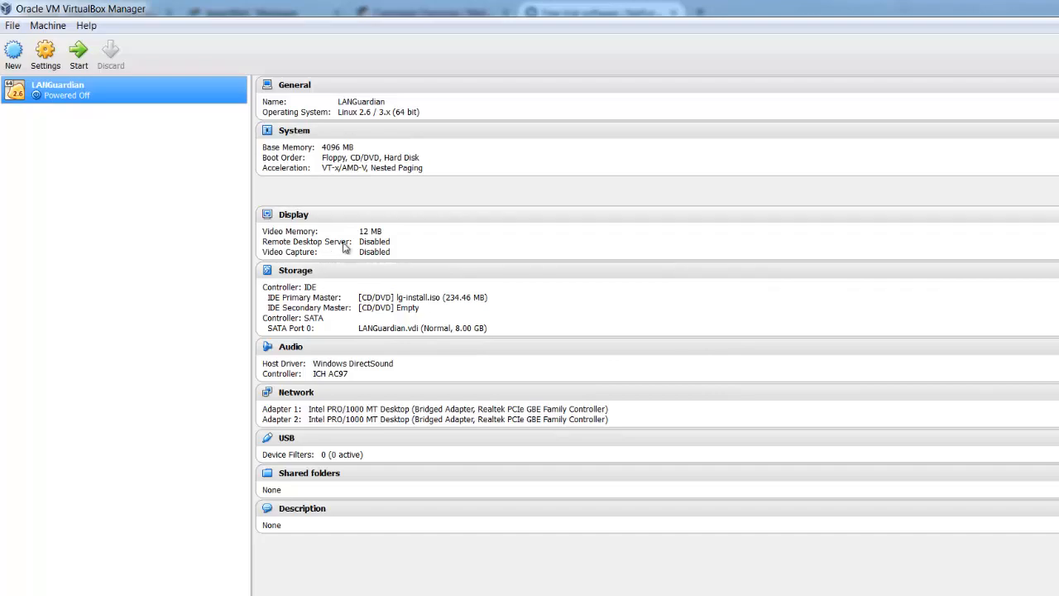
Step: Start the LANGuardian virtual machine so it boots into the setup utility
{"action": "left_click", "coordinate": [77, 51]}
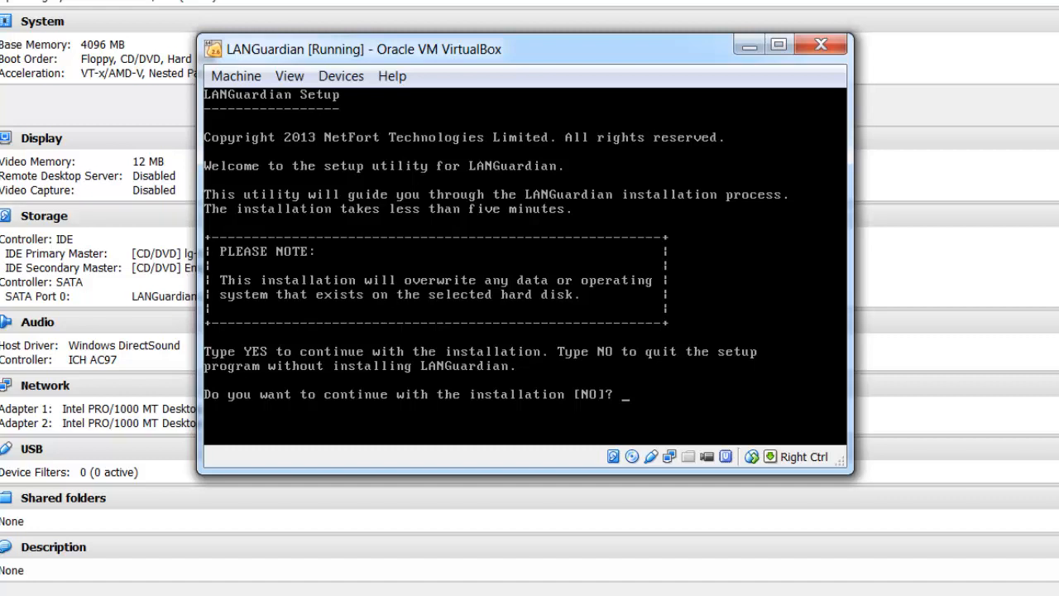
Step: Continue the installation with YES and choose NIC ID 1 (eth0) for the user interface
{"action": "type", "text": "YES"}
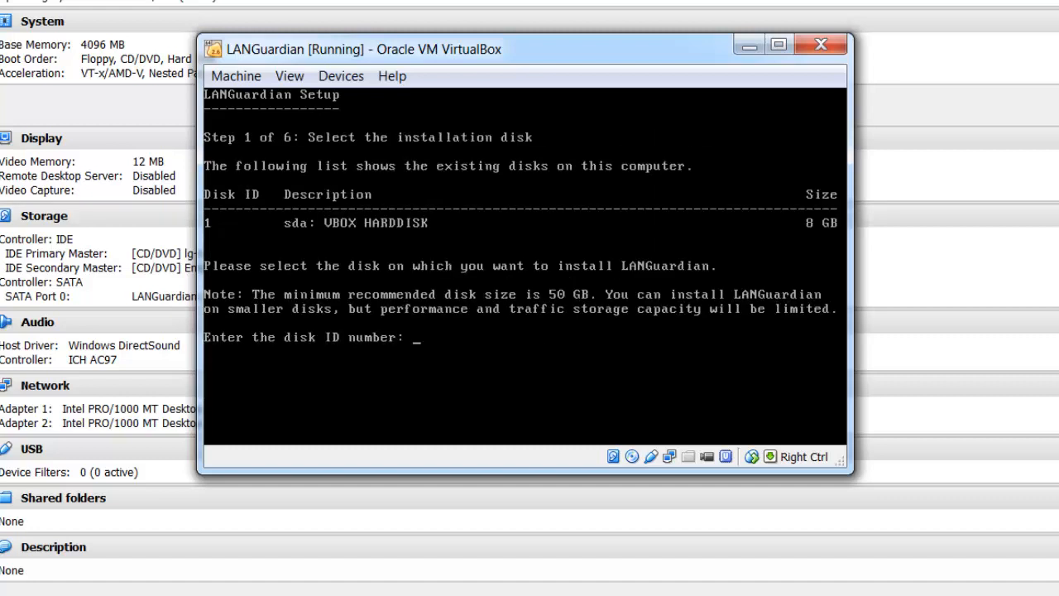
{"action": "type", "text": "1"}
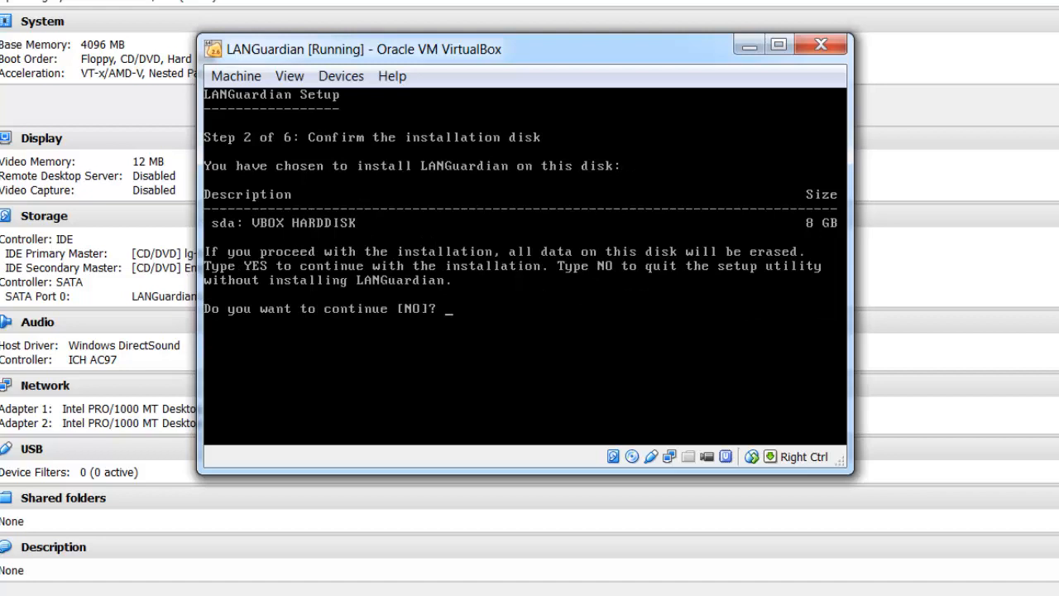
{"action": "type", "text": "YES"}
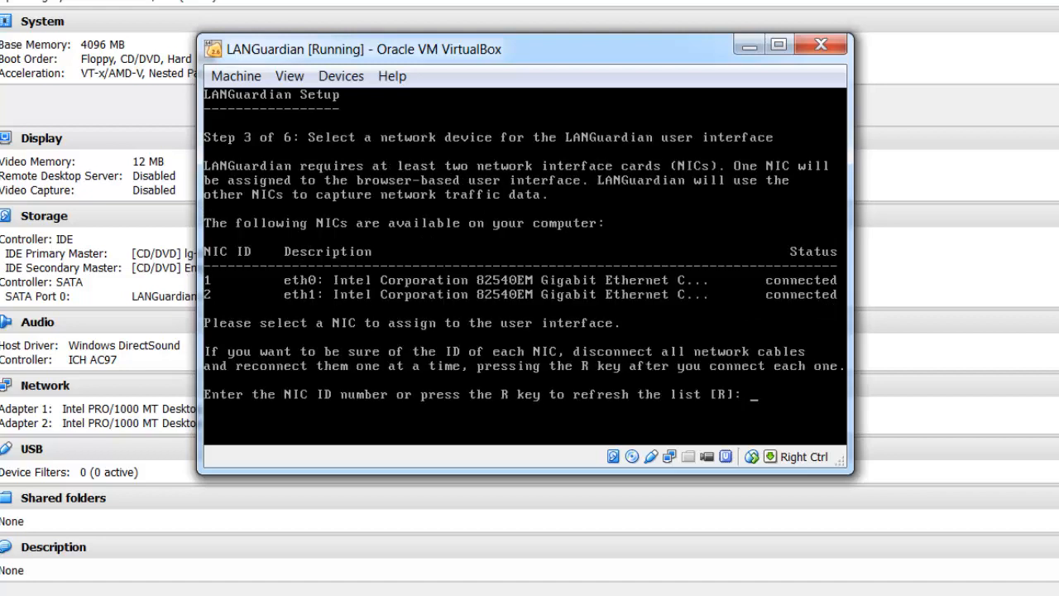
{"action": "type", "text": "10"}
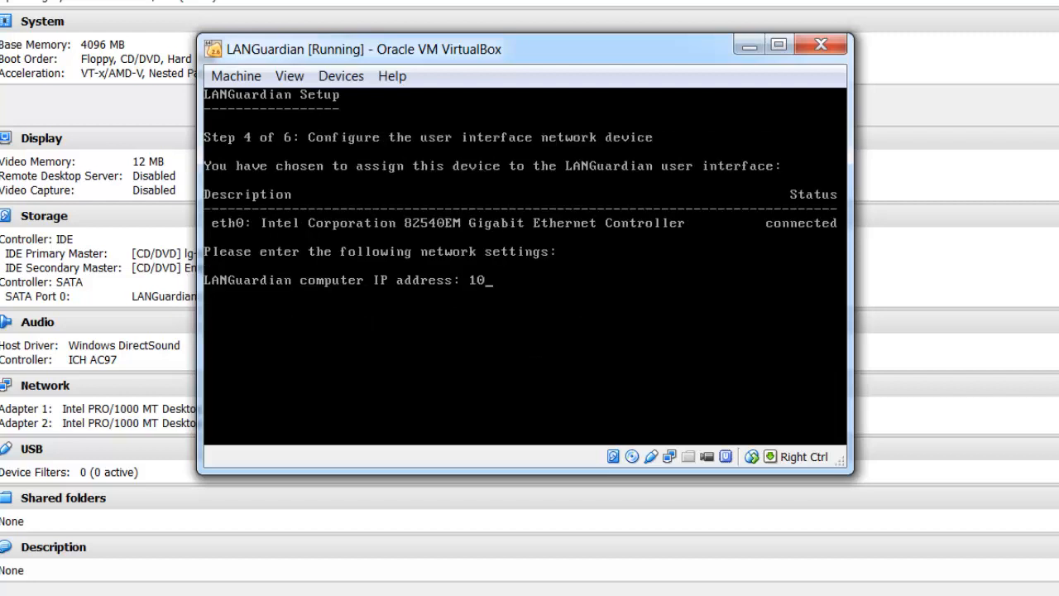
Step: Enter IP address 10.1.1.200 and netmask 255.255.255.0
{"action": "type", "text": ".1.1."}
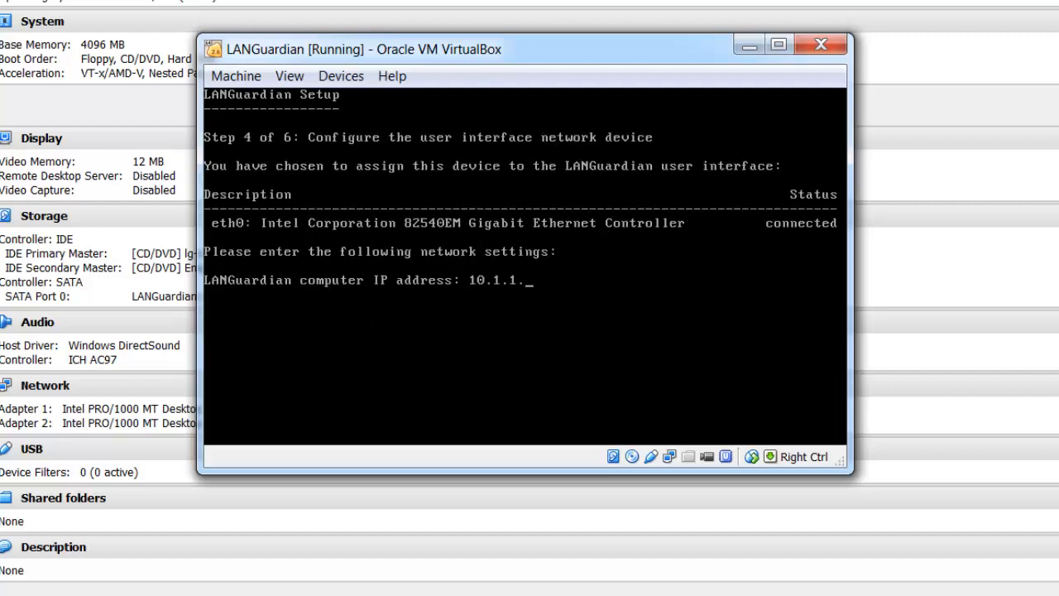
{"action": "type", "text": "200"}
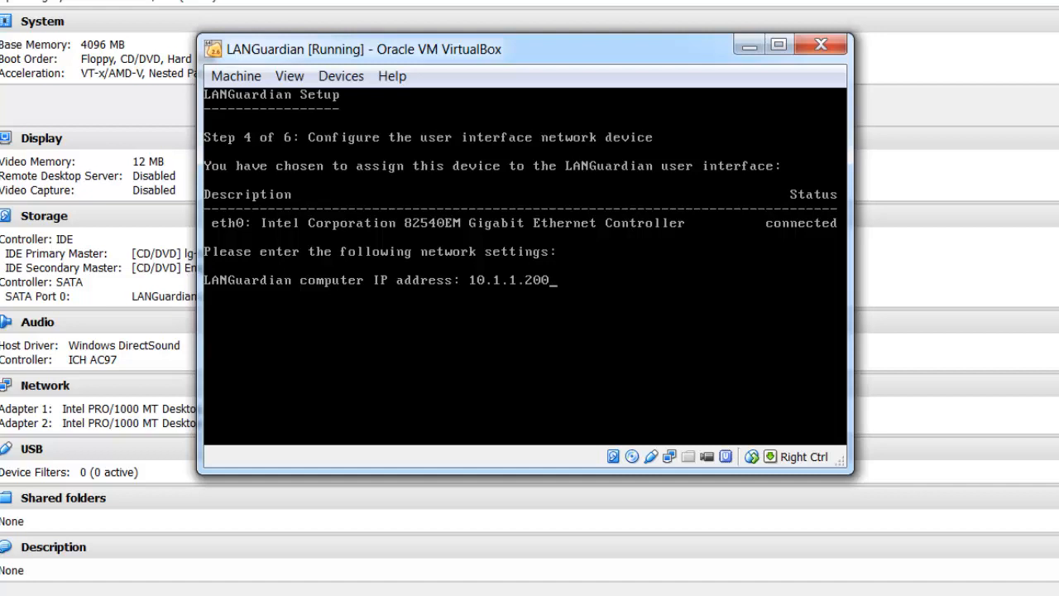
{"action": "key", "text": "Return"}
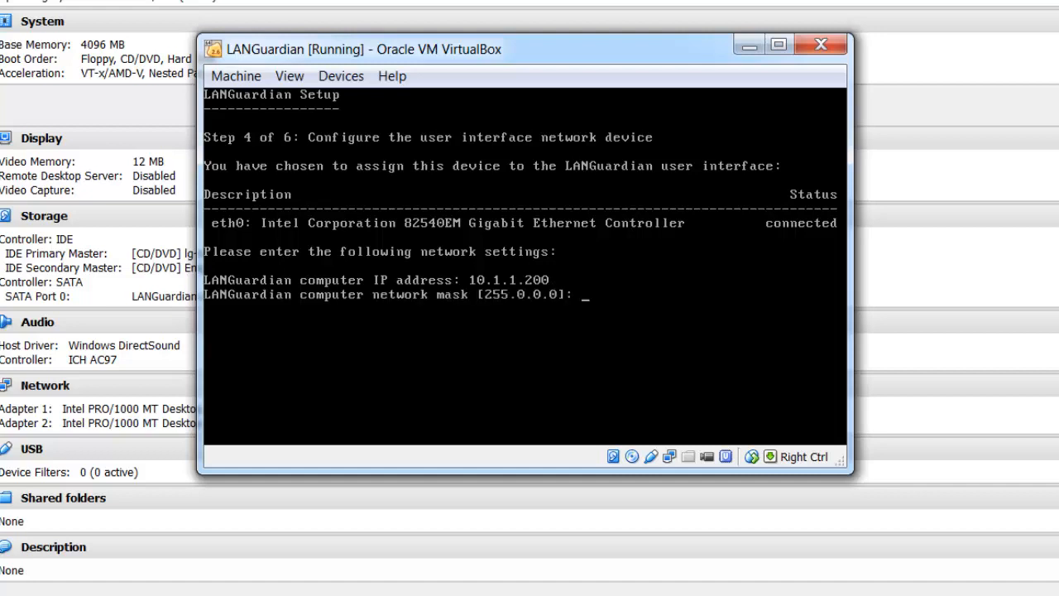
{"action": "type", "text": "255."}
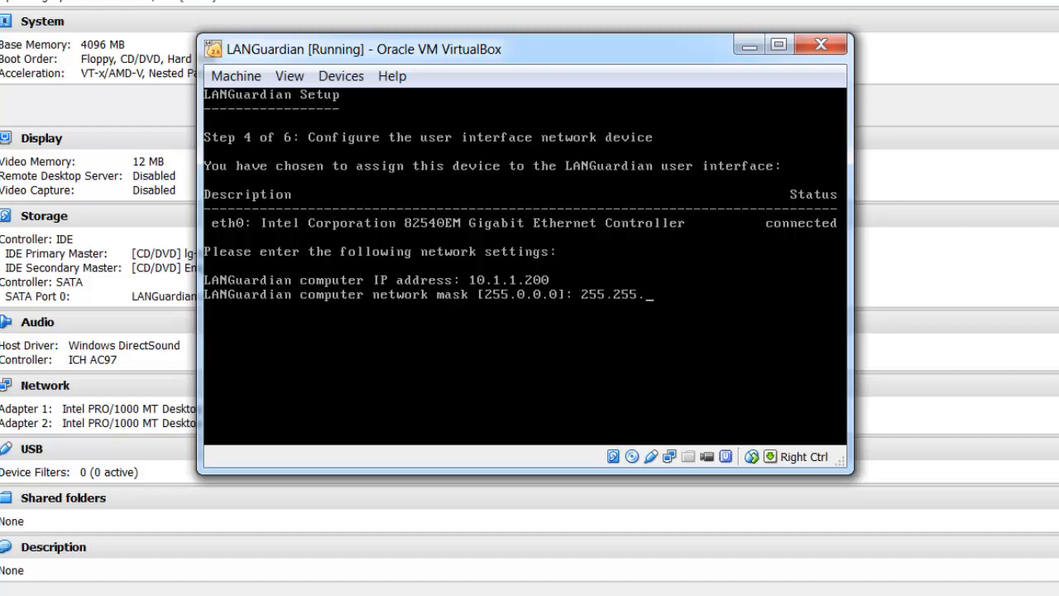
{"action": "type", "text": "255.0"}
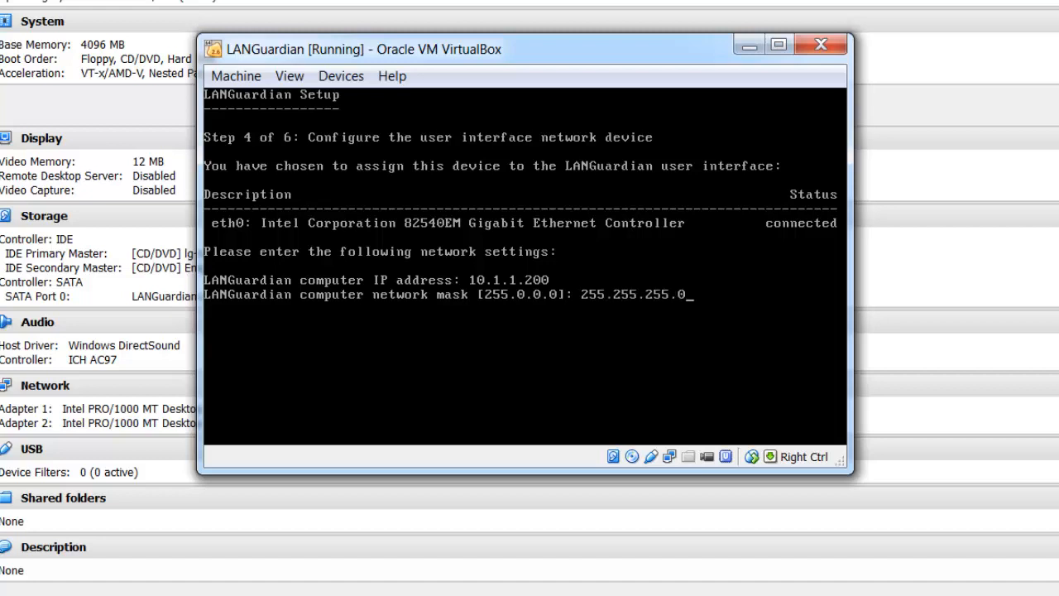
{"action": "key", "text": "Return"}
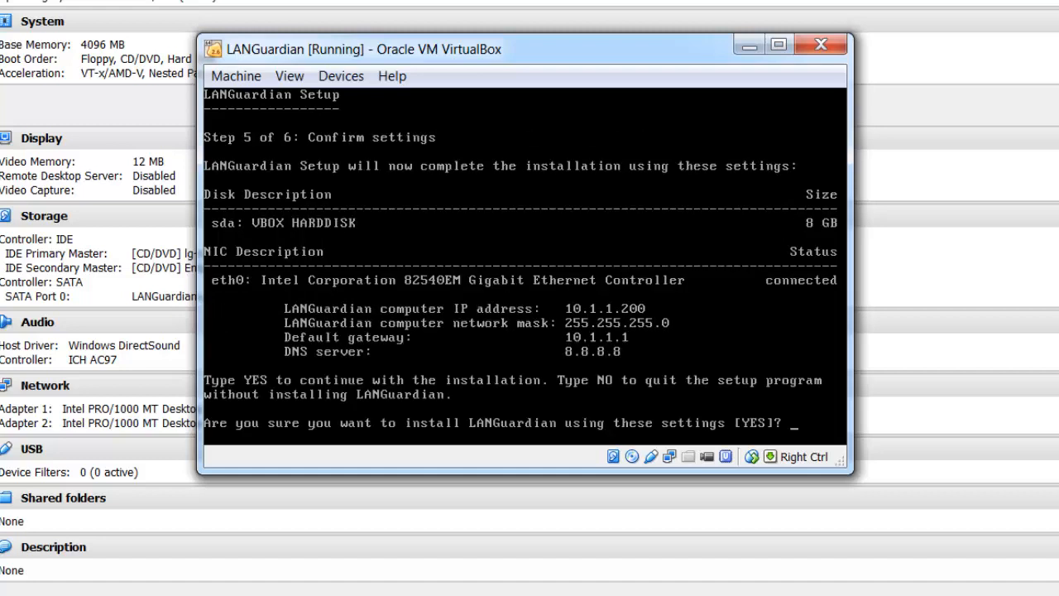
Step: Confirm the settings with YES, let installation finish, and restart the machine
{"action": "type", "text": "YES"}
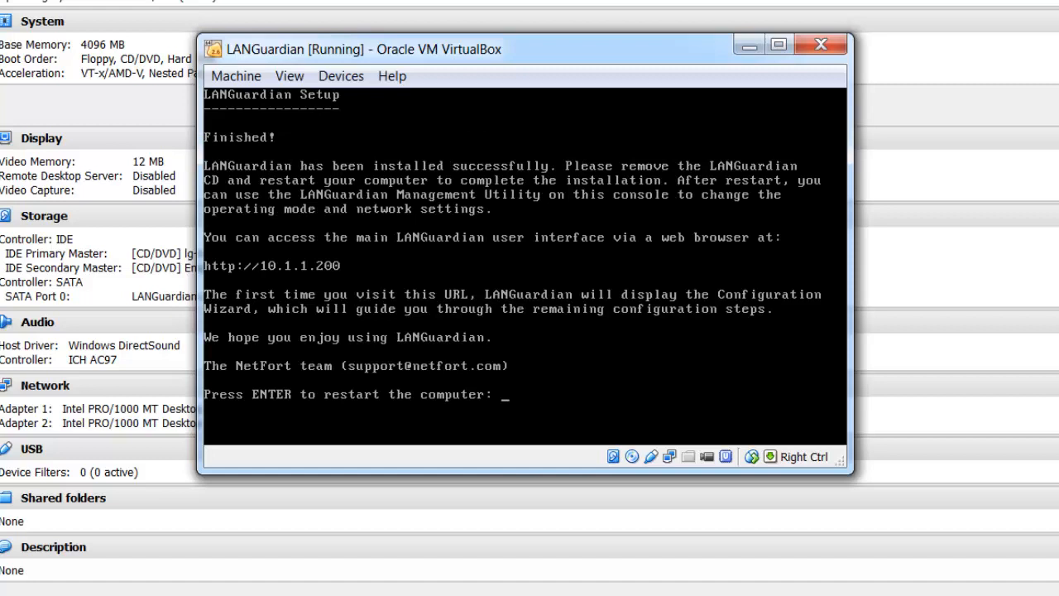
{"action": "key", "text": "Return"}
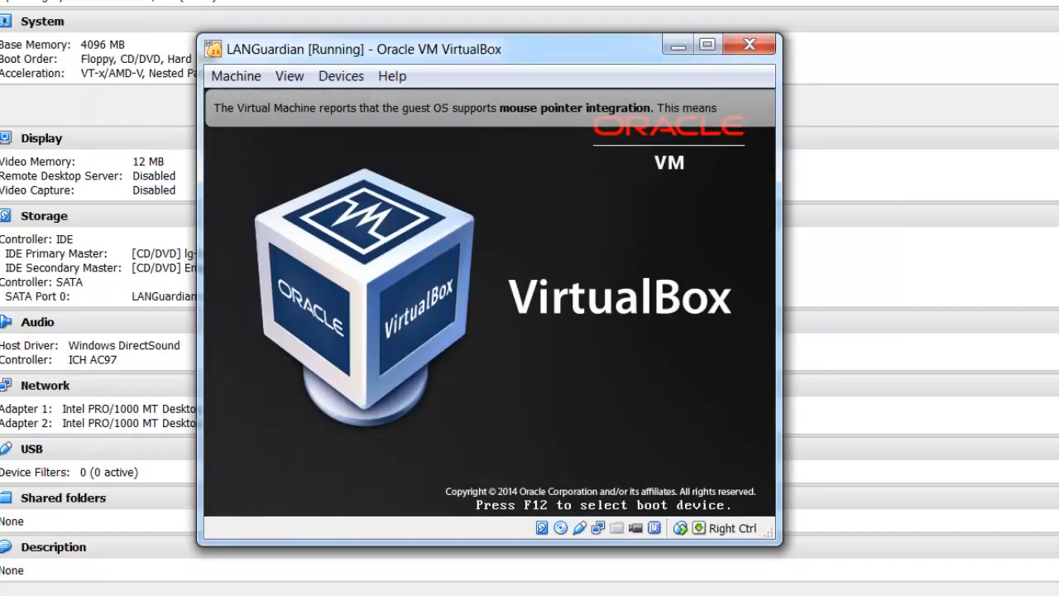
Step: Power off the LANGuardian VM via Close > Power Off and confirm
{"action": "left_click", "coordinate": [235, 76]}
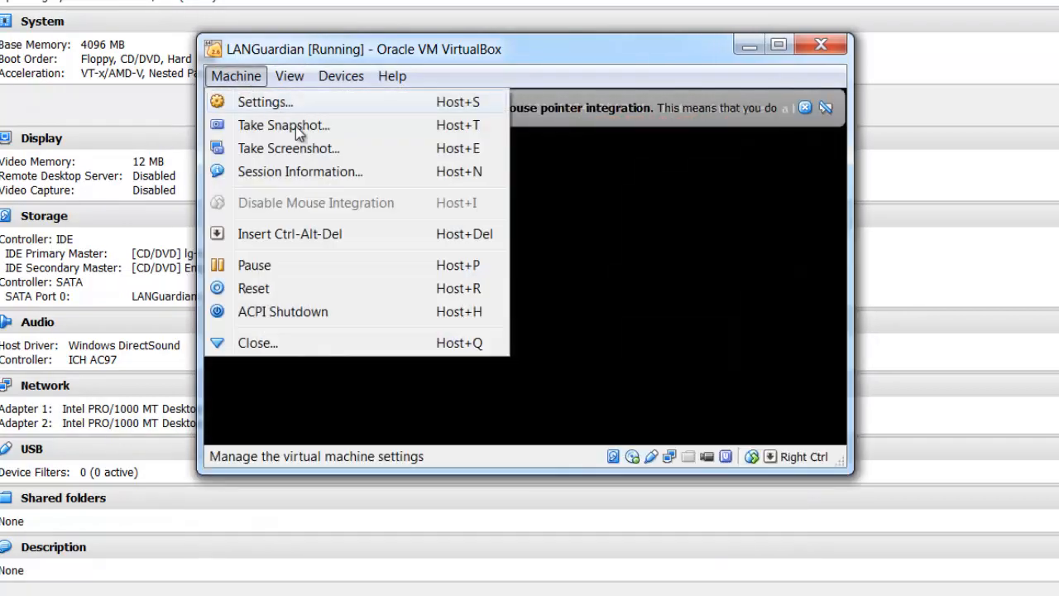
{"action": "mouse_move", "coordinate": [305, 272]}
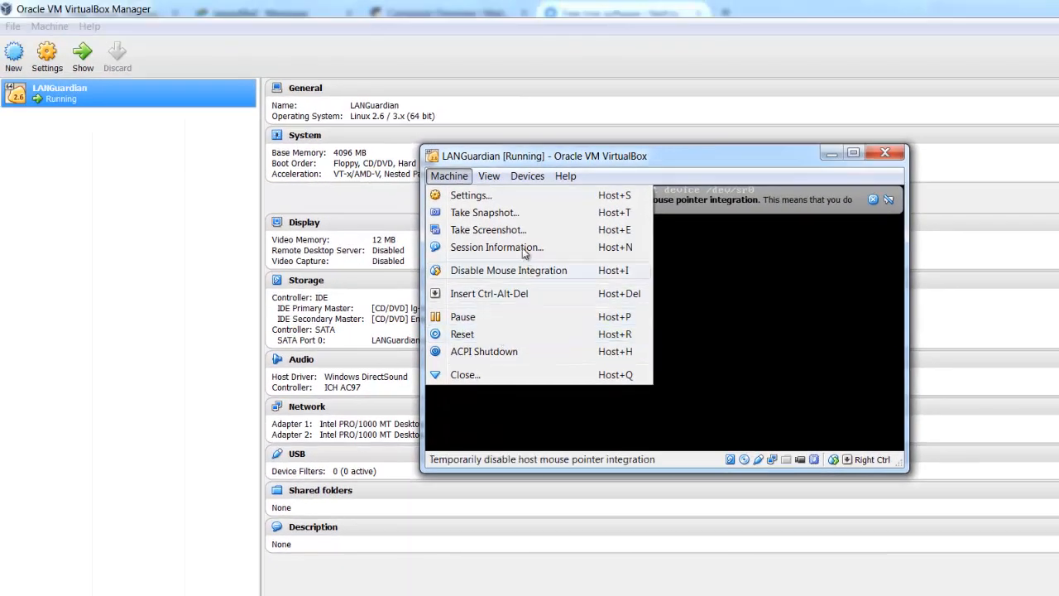
{"action": "mouse_move", "coordinate": [484, 351]}
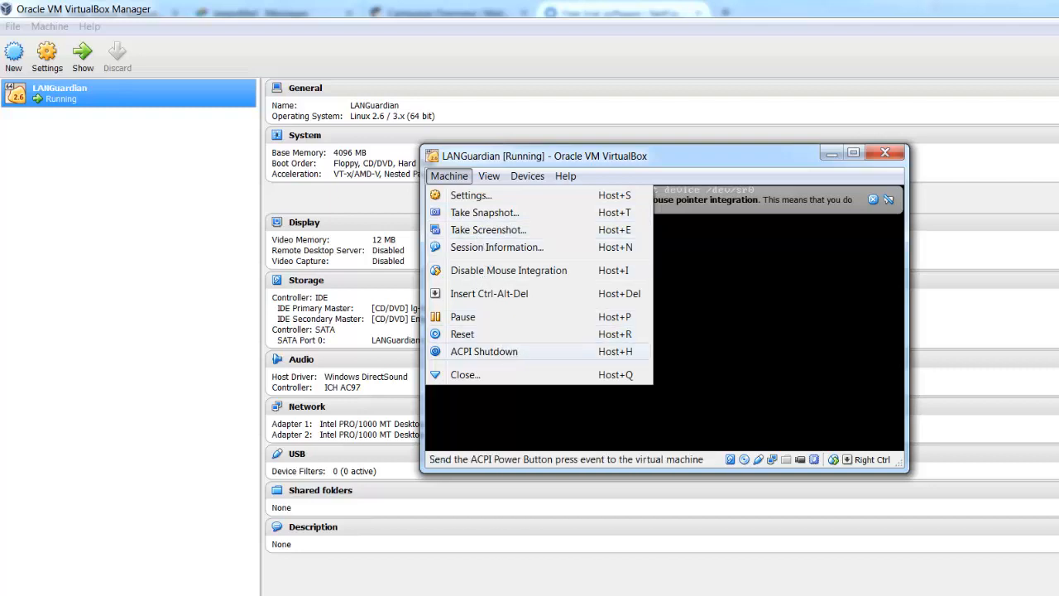
{"action": "right_click", "coordinate": [129, 93]}
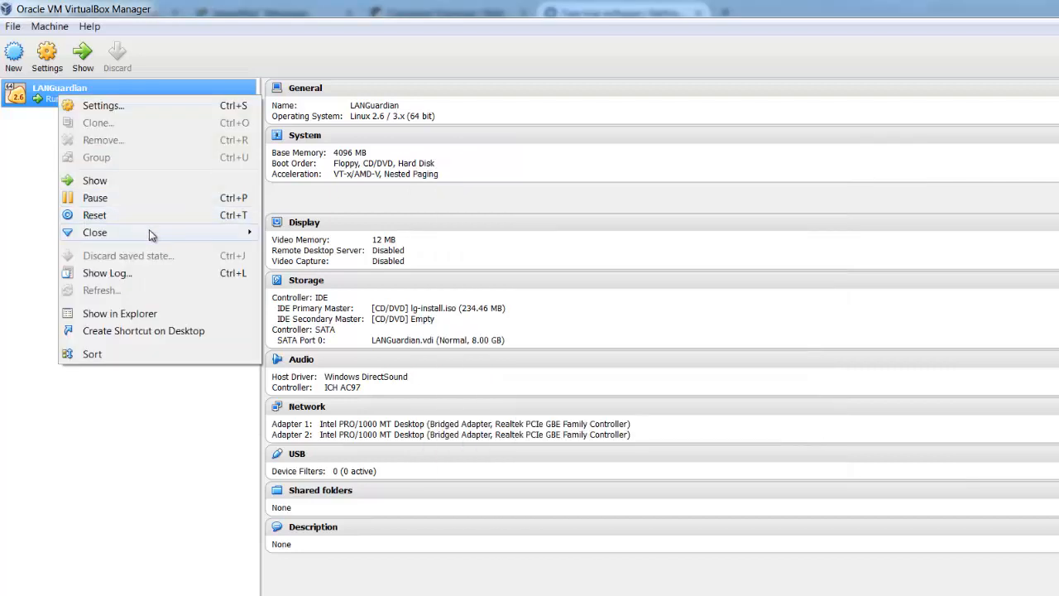
{"action": "left_click", "coordinate": [94, 232]}
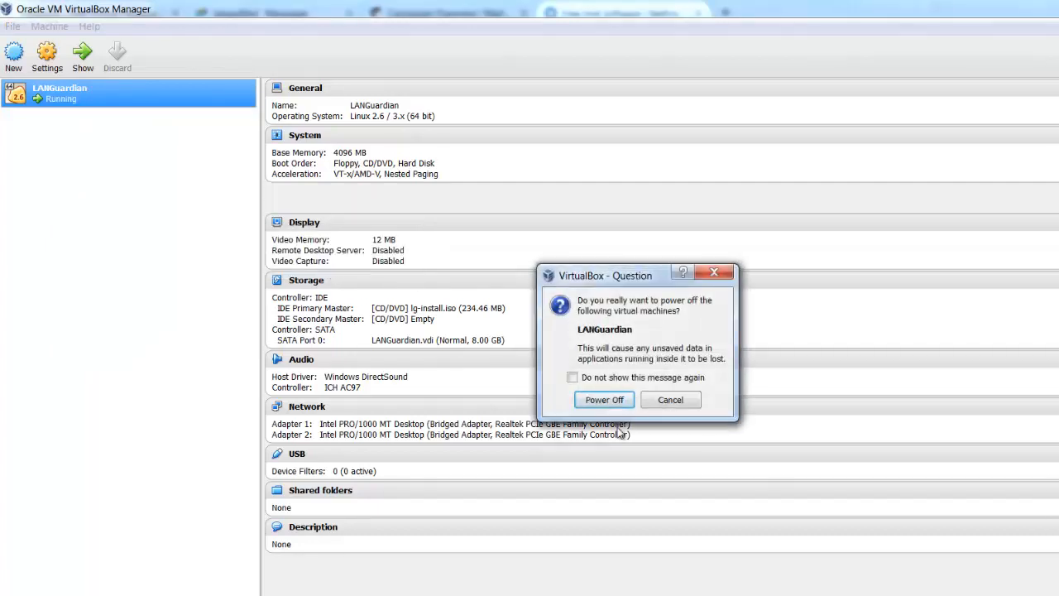
{"action": "left_click", "coordinate": [604, 399]}
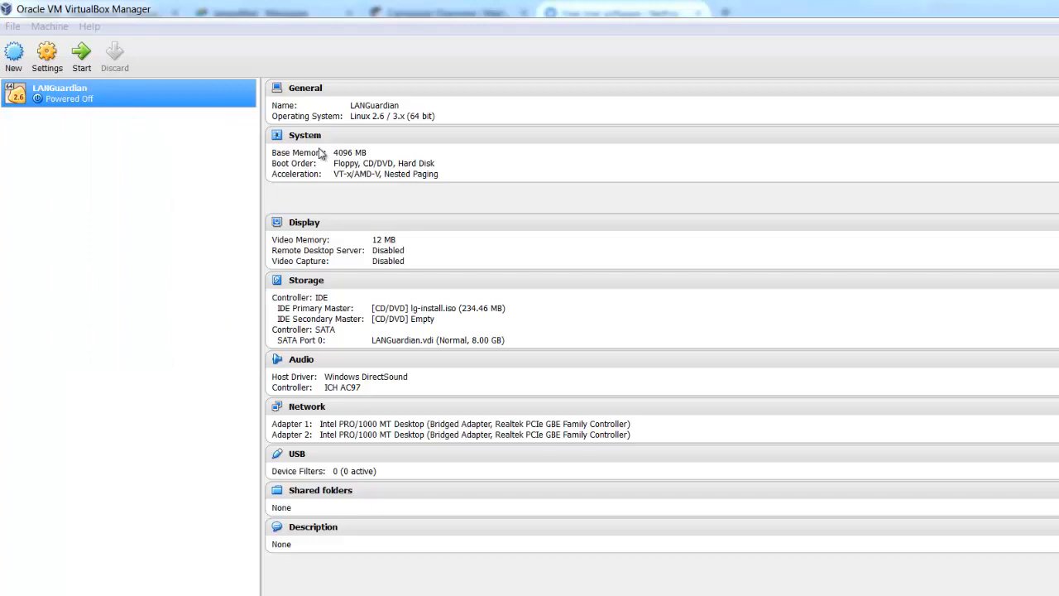
Step: Remove the lg-install ISO from the IDE controller in the LANGuardian machine's Storage settings
{"action": "left_click", "coordinate": [46, 56]}
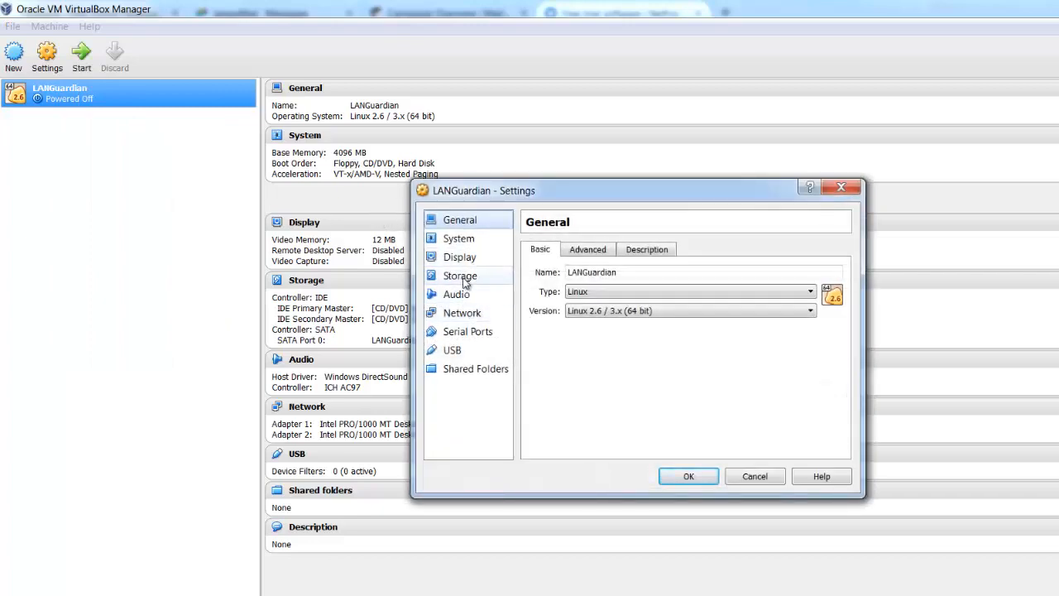
{"action": "left_click", "coordinate": [460, 275]}
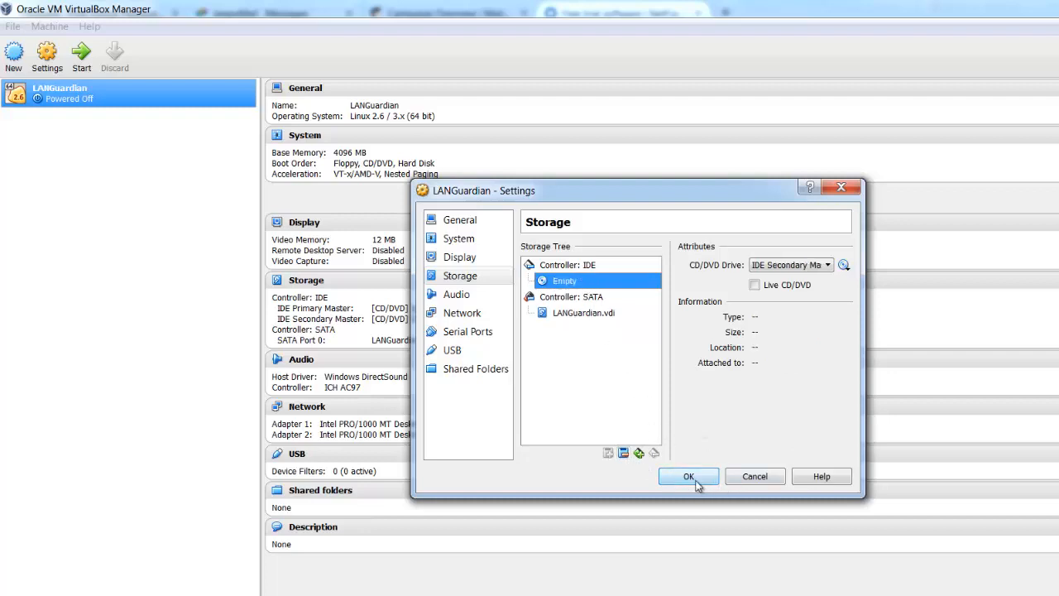
{"action": "left_click", "coordinate": [689, 476]}
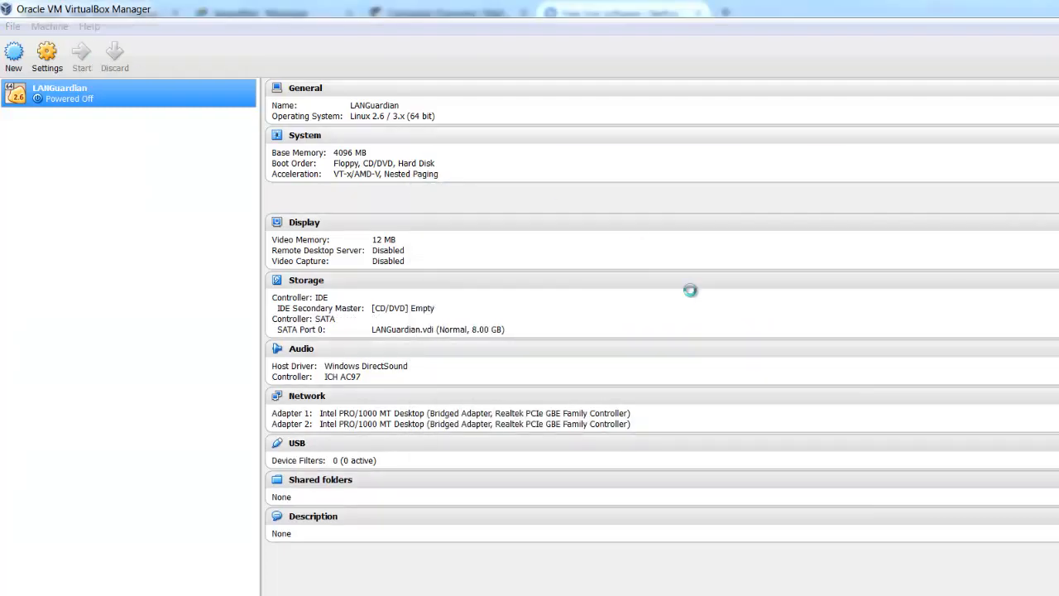
{"action": "left_click", "coordinate": [81, 57]}
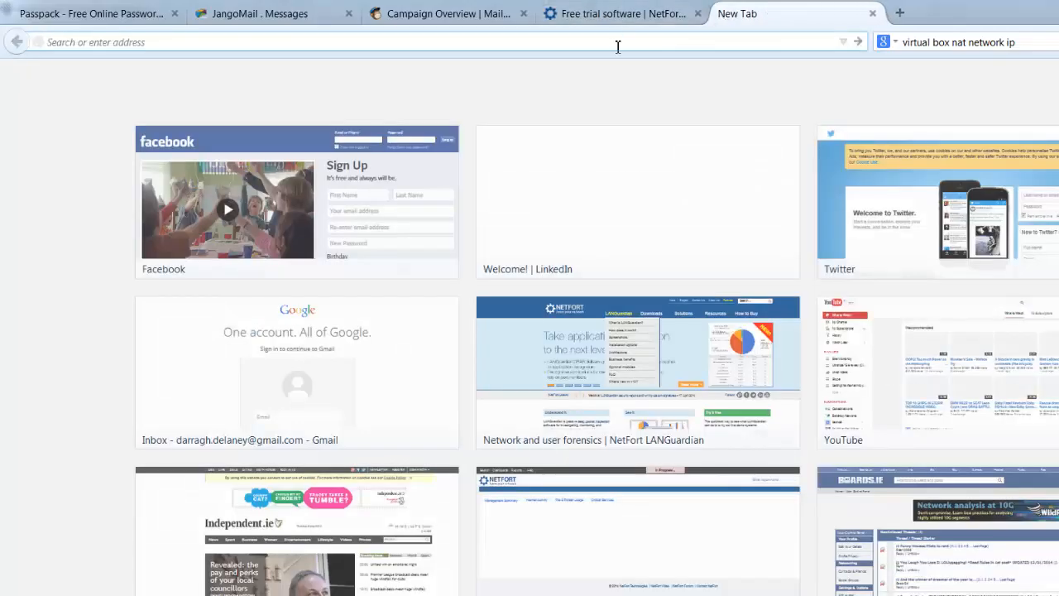
Step: Browse to 10.1.1.200/ to load the LANGuardian Configuration Wizard
{"action": "type", "text": "10.1.1.200/setup/index.cgi"}
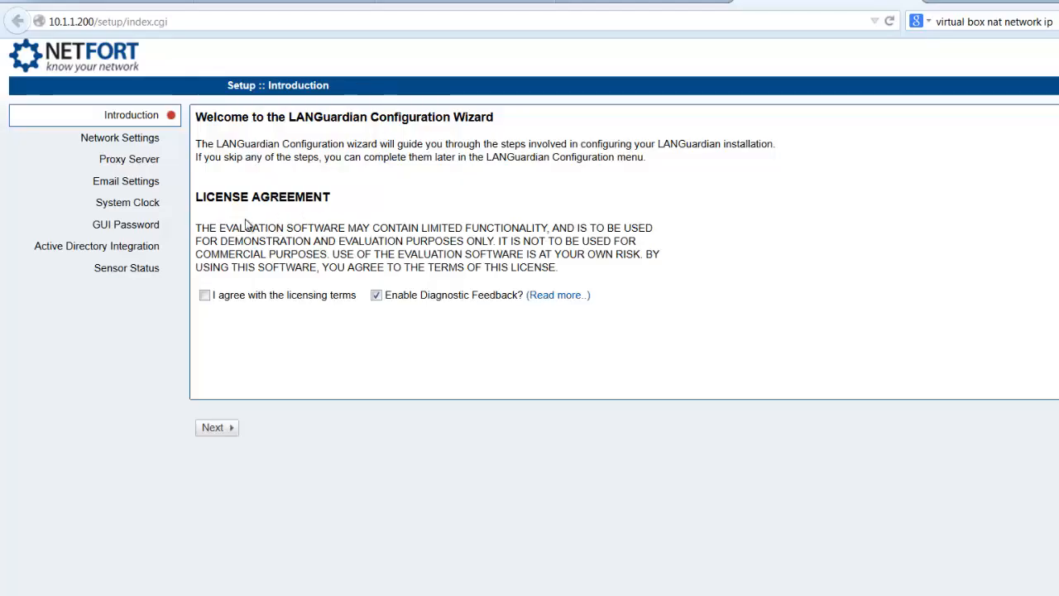
Step: Agree to the license and accept the default network and proxy server settings
{"action": "left_click", "coordinate": [206, 295]}
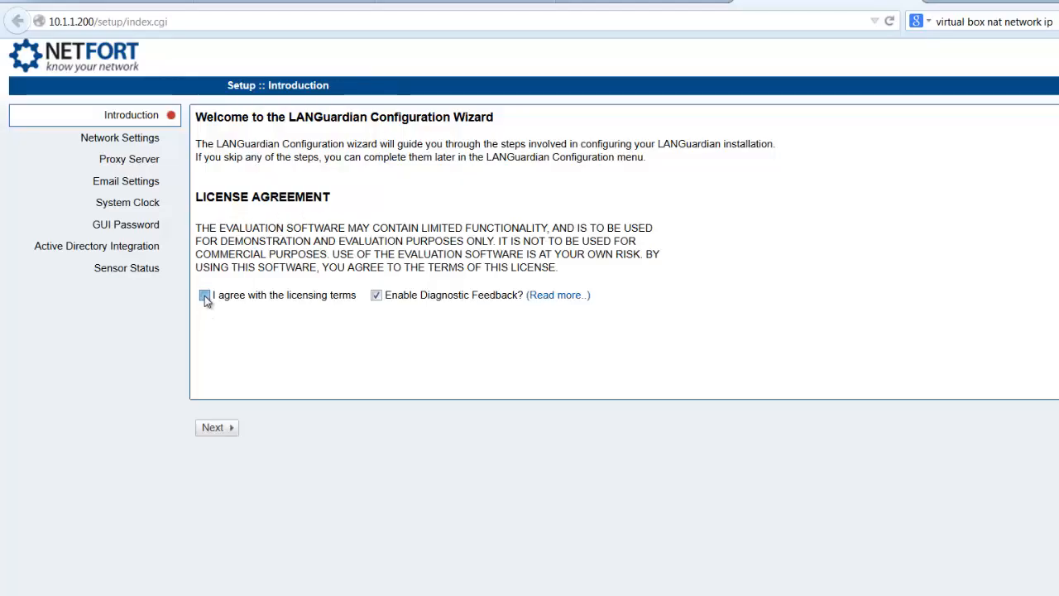
{"action": "left_click", "coordinate": [212, 428]}
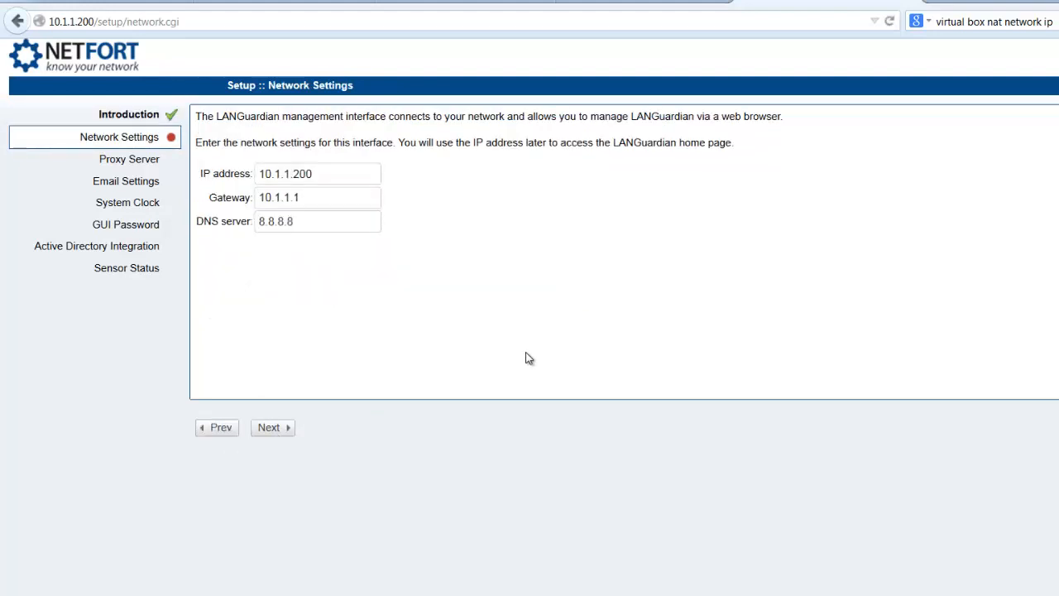
{"action": "left_click", "coordinate": [271, 427]}
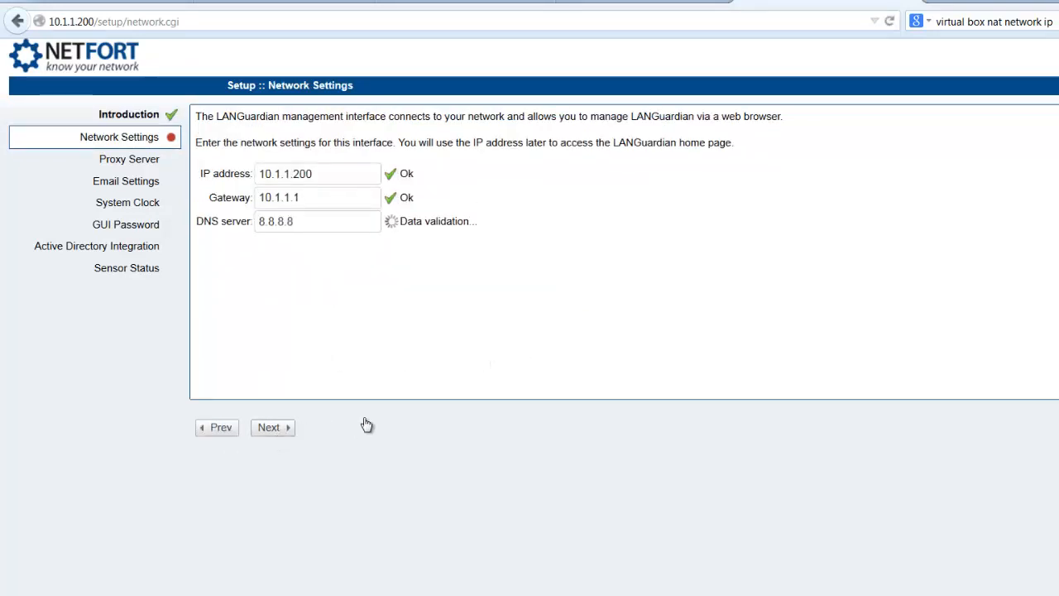
{"action": "left_click", "coordinate": [272, 427]}
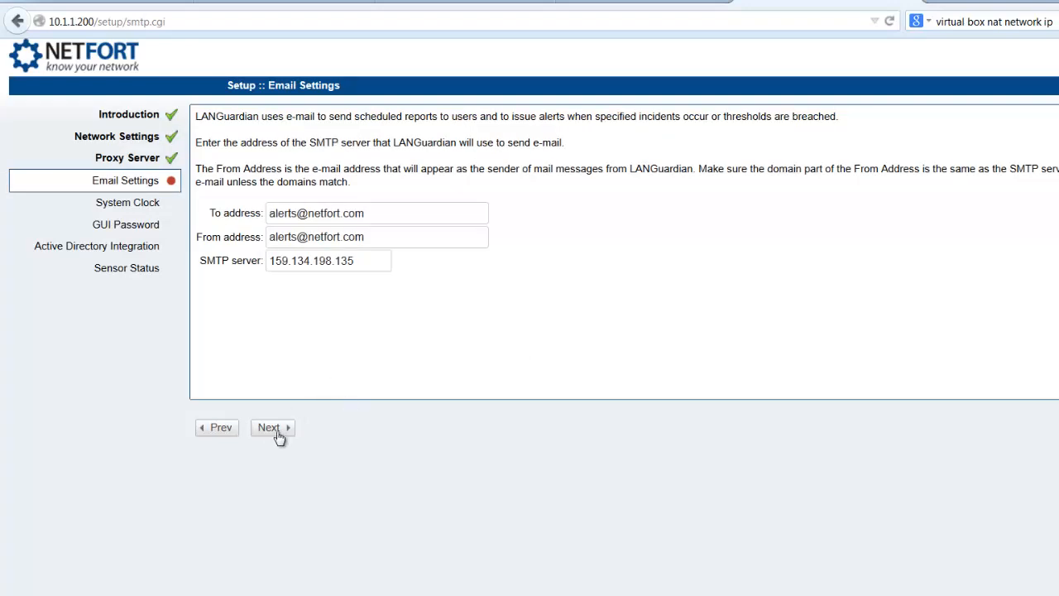
Step: Accept the email settings and validate the NTP system clock, reaching the GUI Password page
{"action": "left_click", "coordinate": [272, 427]}
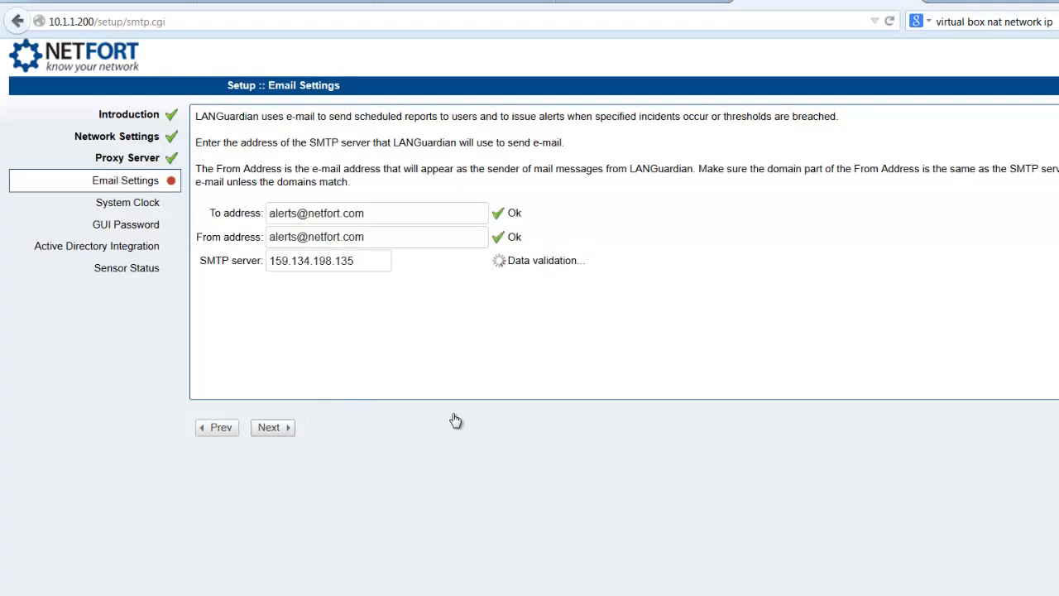
{"action": "mouse_move", "coordinate": [430, 408]}
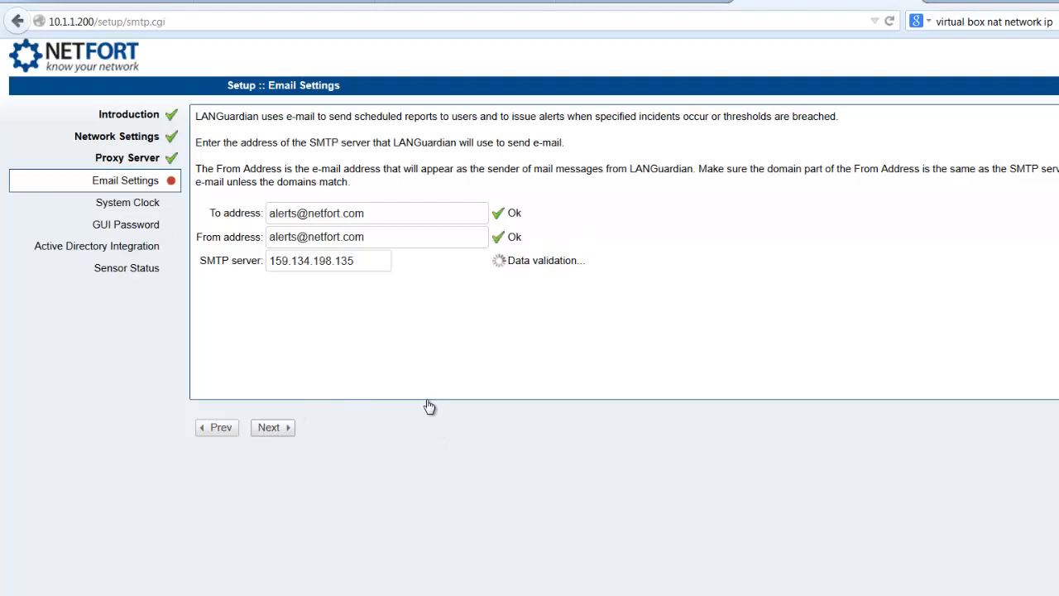
{"action": "left_click", "coordinate": [271, 427]}
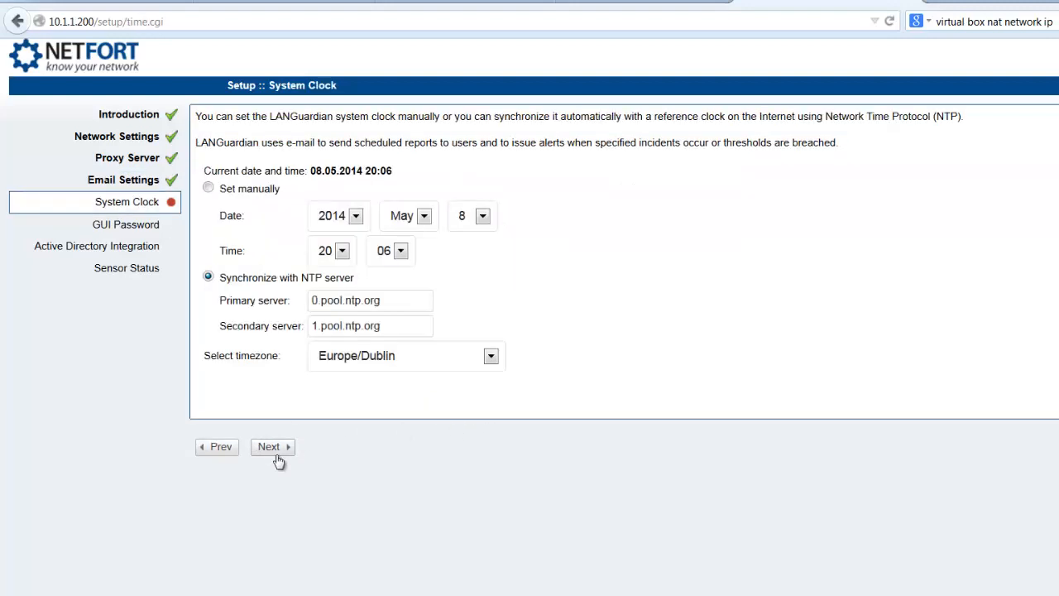
{"action": "left_click", "coordinate": [271, 447]}
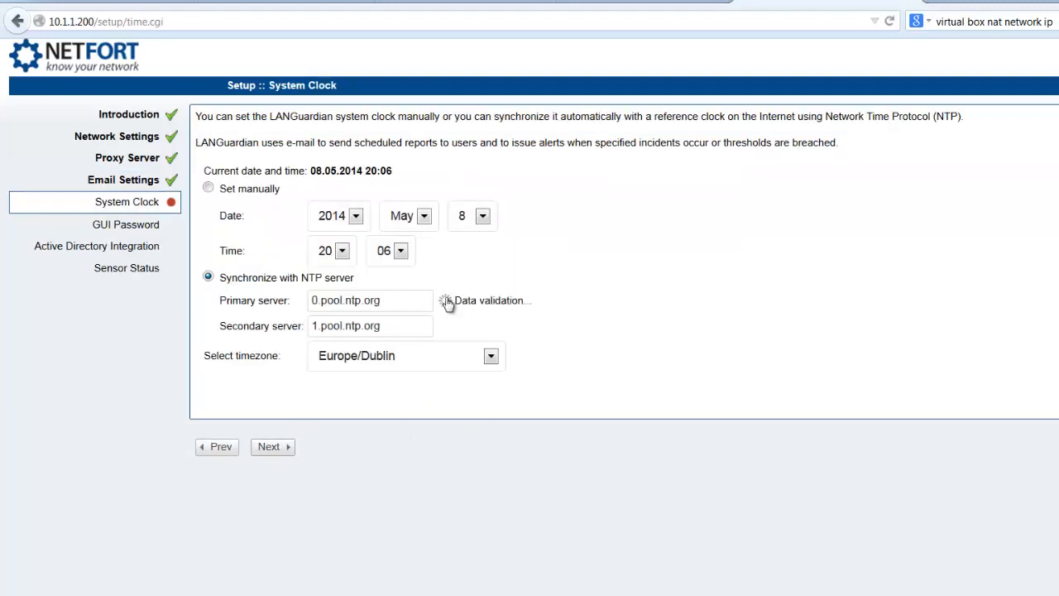
{"action": "left_click", "coordinate": [271, 447]}
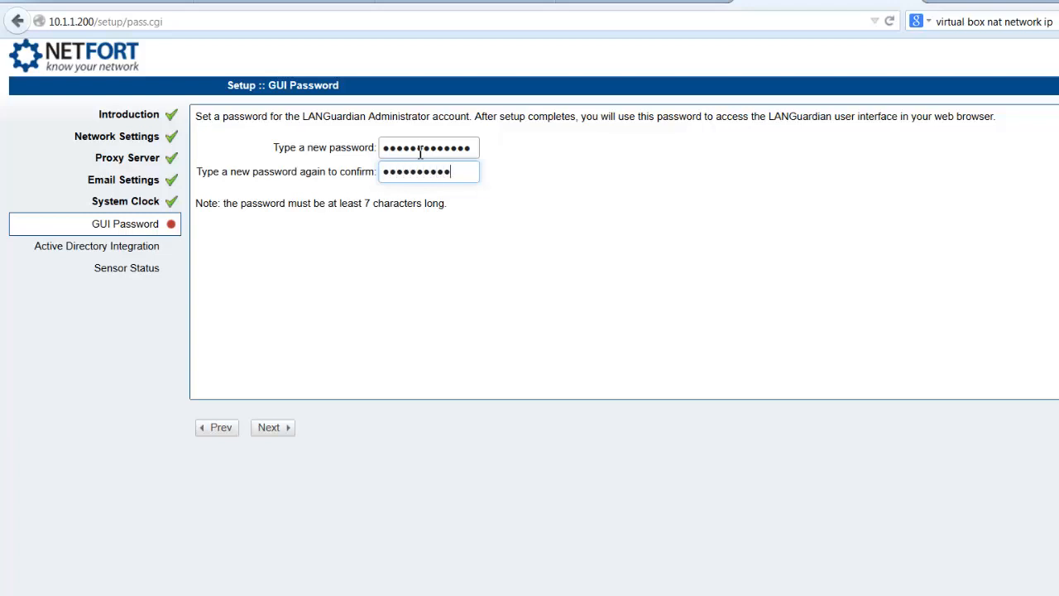
Step: Validate the new administrator password, leave Active Directory empty, confirm sensor status and finish the wizard
{"action": "left_click", "coordinate": [271, 427]}
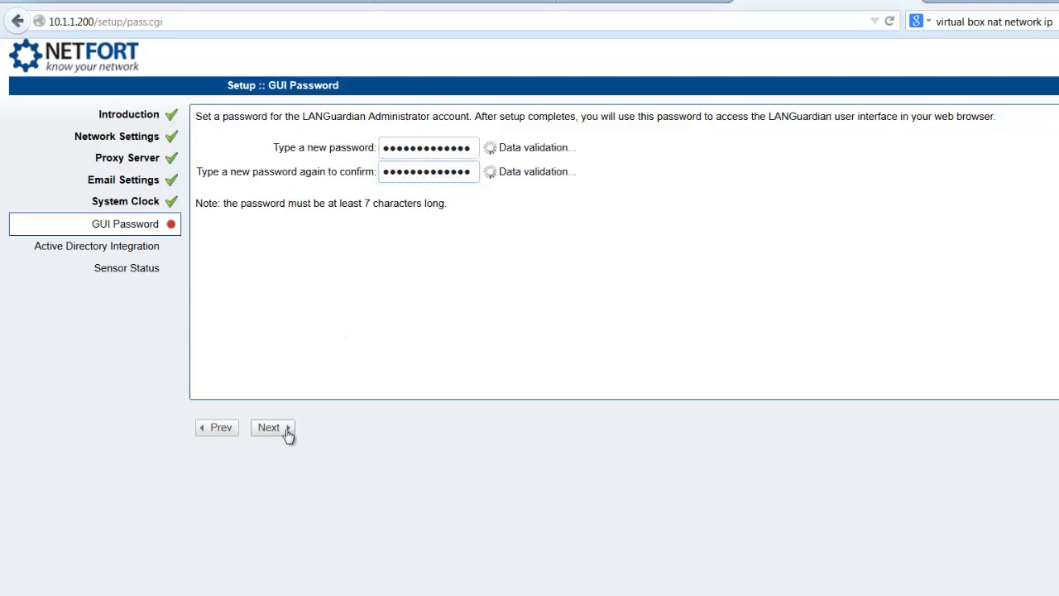
{"action": "left_click", "coordinate": [268, 428]}
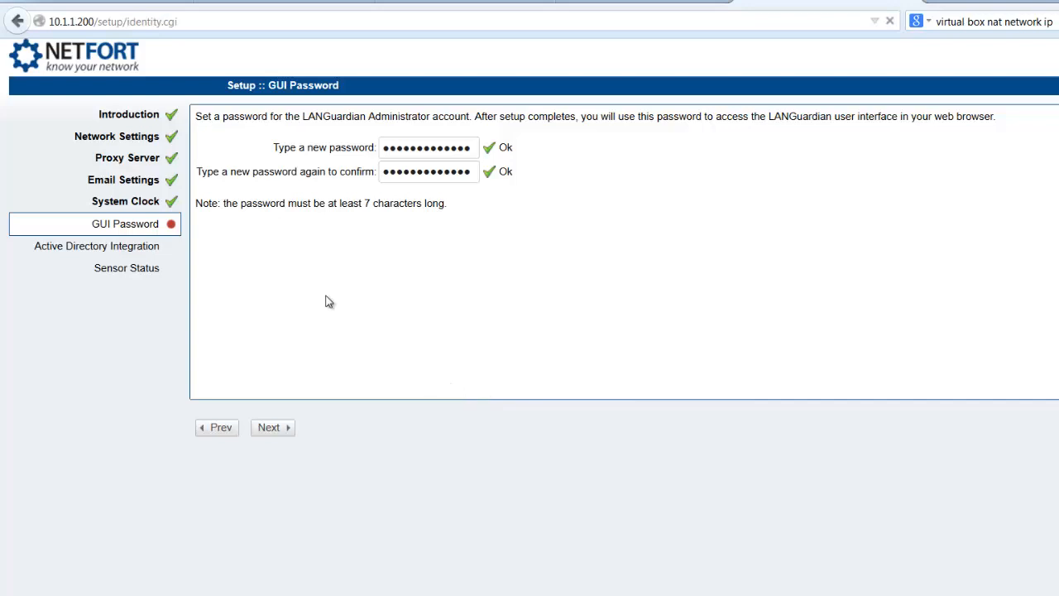
{"action": "left_click", "coordinate": [273, 427]}
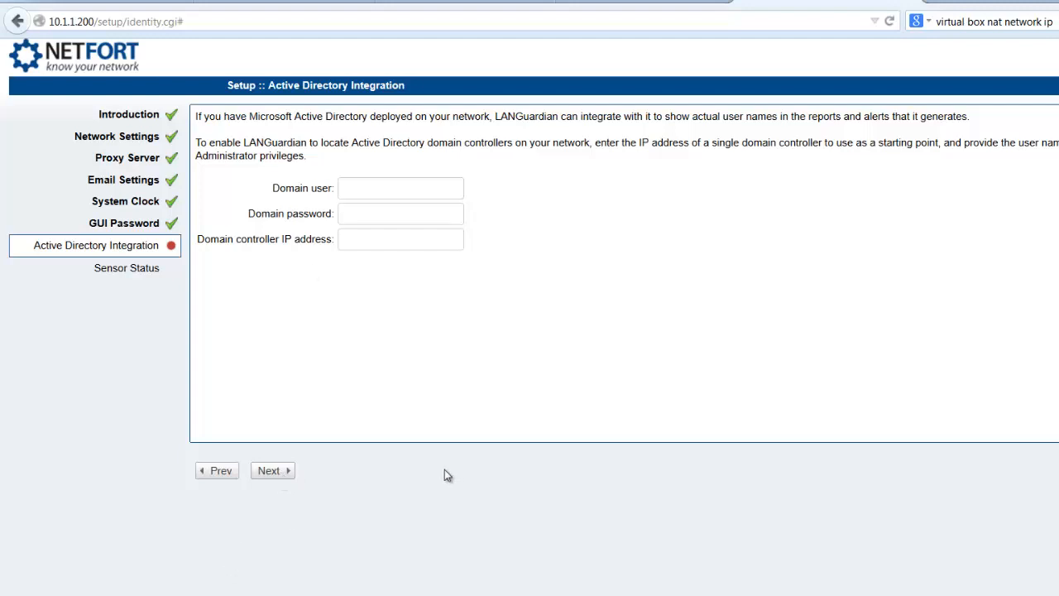
{"action": "left_click", "coordinate": [271, 470]}
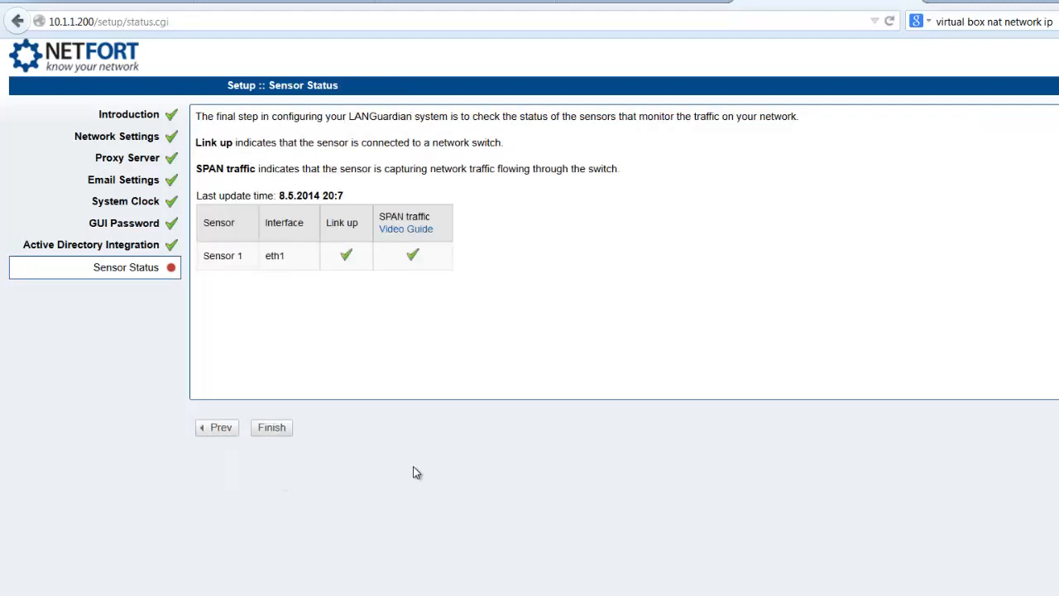
{"action": "mouse_move", "coordinate": [384, 348]}
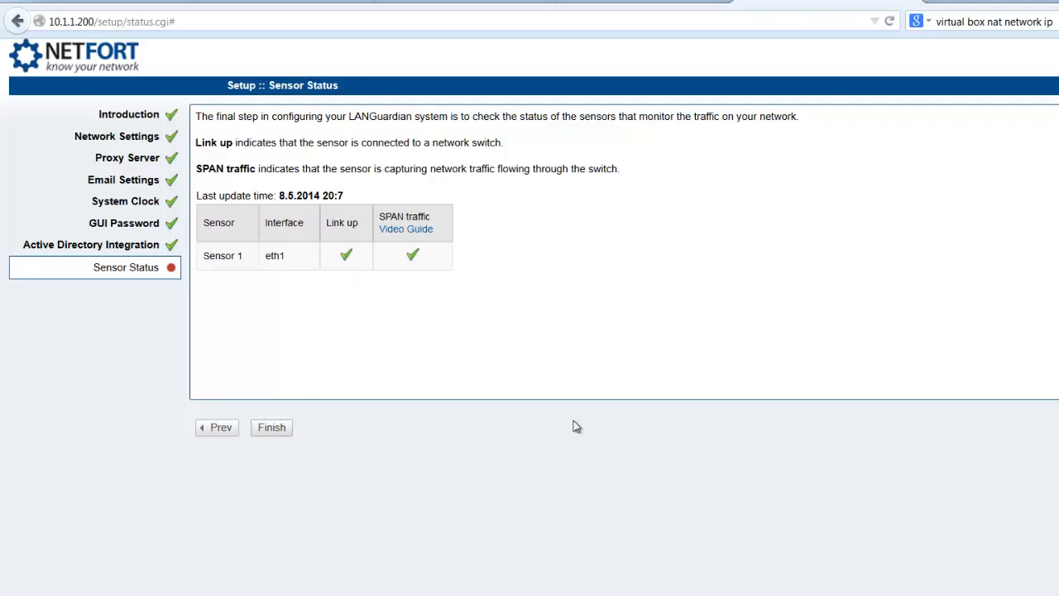
{"action": "left_click", "coordinate": [272, 427]}
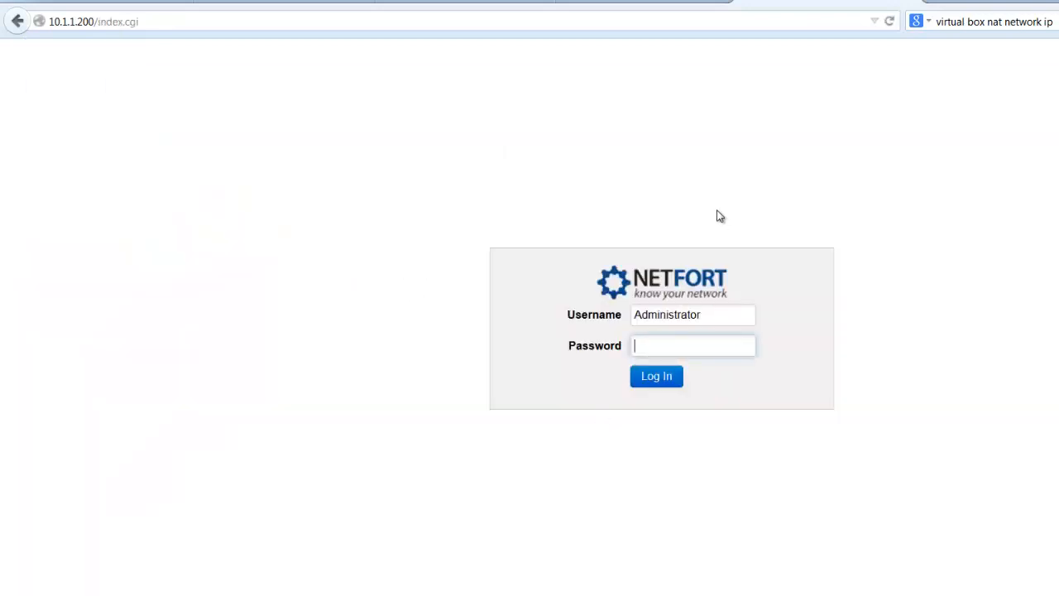
Step: Log in as Administrator, decline Chrome's password save and dismiss the new features dialog
{"action": "type", "text": "••"}
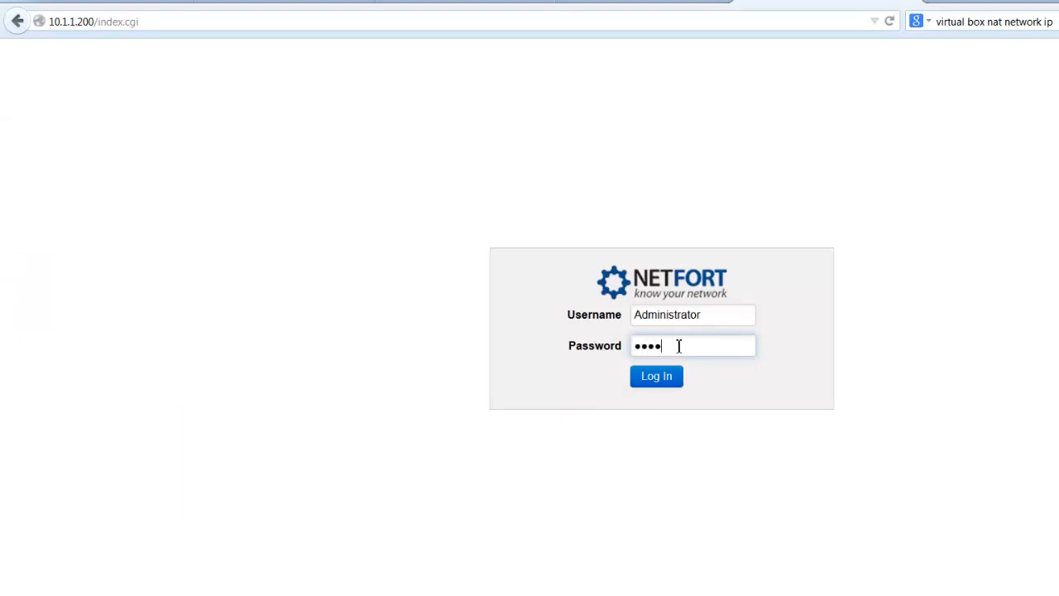
{"action": "left_click", "coordinate": [656, 375]}
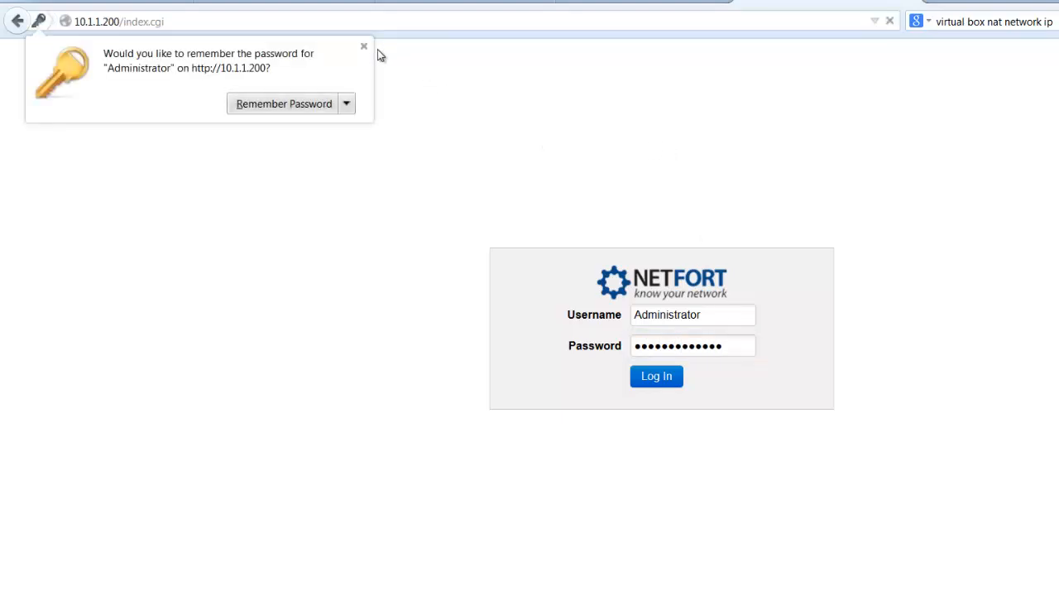
{"action": "left_click", "coordinate": [656, 376]}
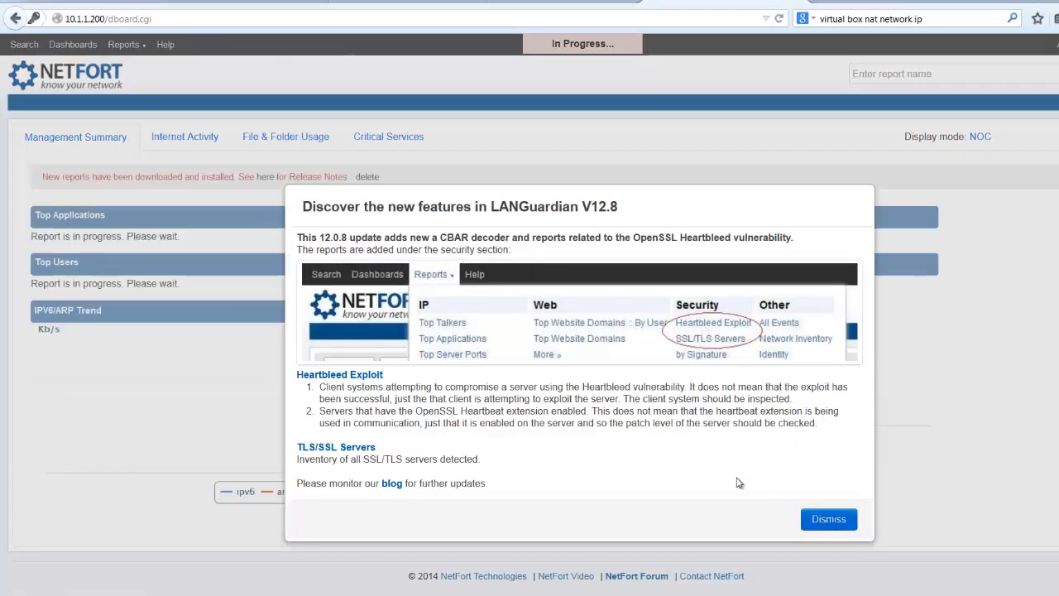
{"action": "left_click", "coordinate": [828, 519]}
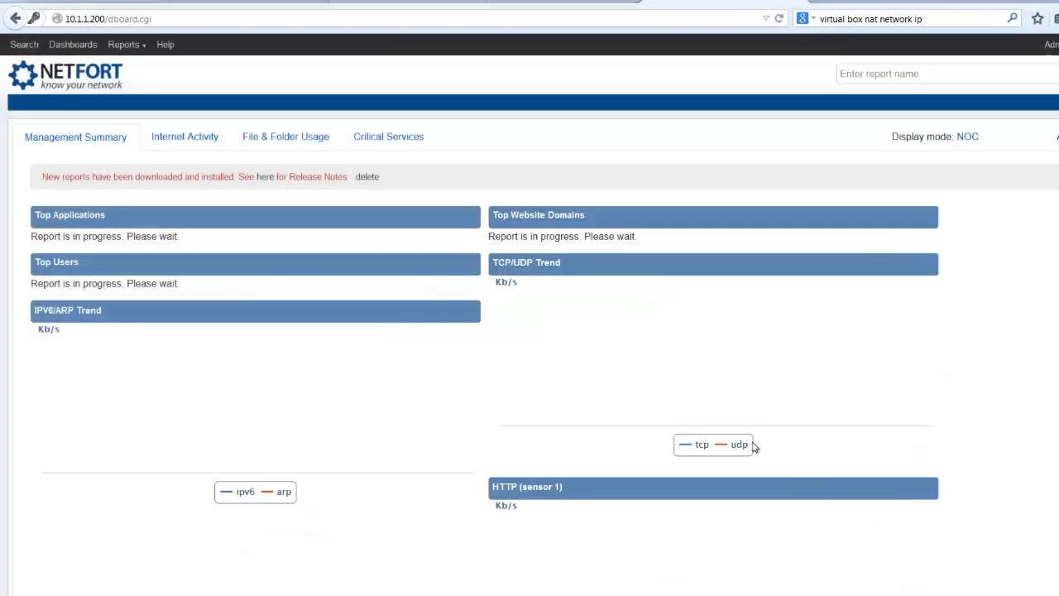
{"action": "mouse_move", "coordinate": [278, 298]}
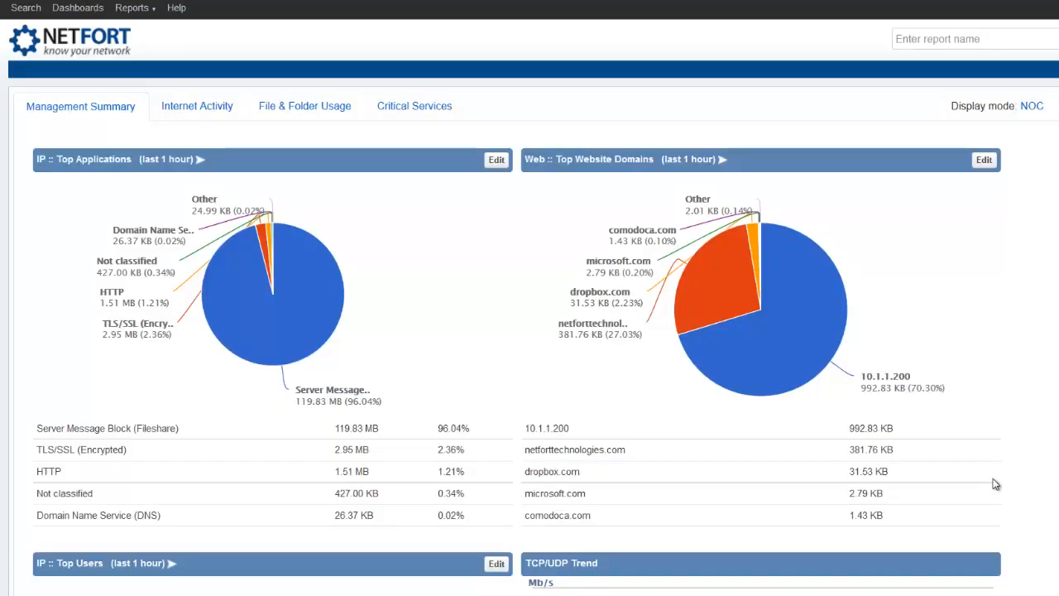
{"action": "mouse_move", "coordinate": [514, 427]}
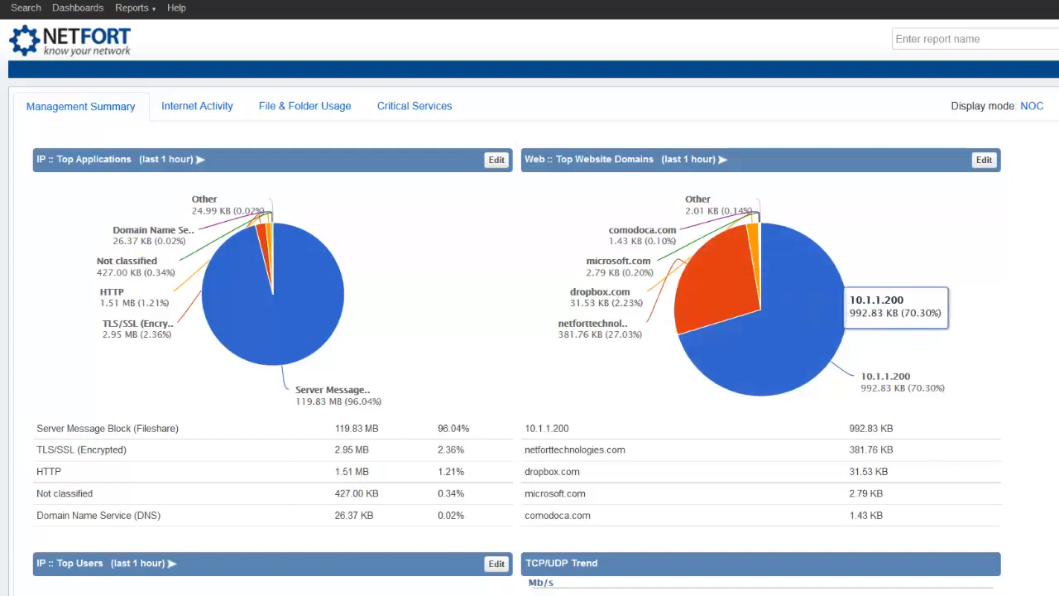
Step: Scroll the Management Summary dashboard to review the top applications, domains, users and traffic trend charts
{"action": "scroll", "scroll_direction": "down", "scroll_amount": 3}
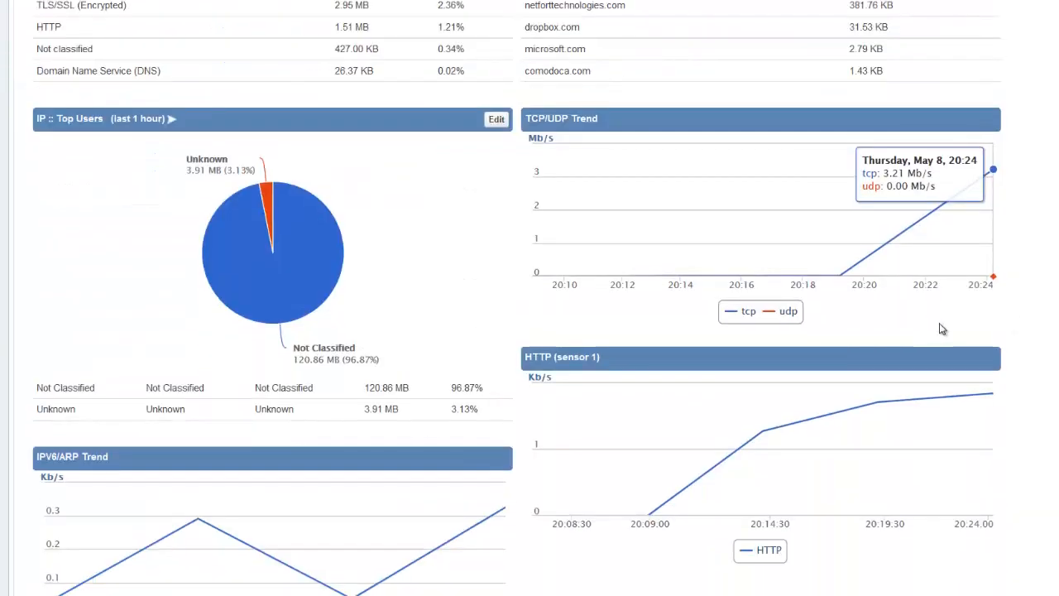
{"action": "scroll", "scroll_direction": "up", "scroll_amount": 3}
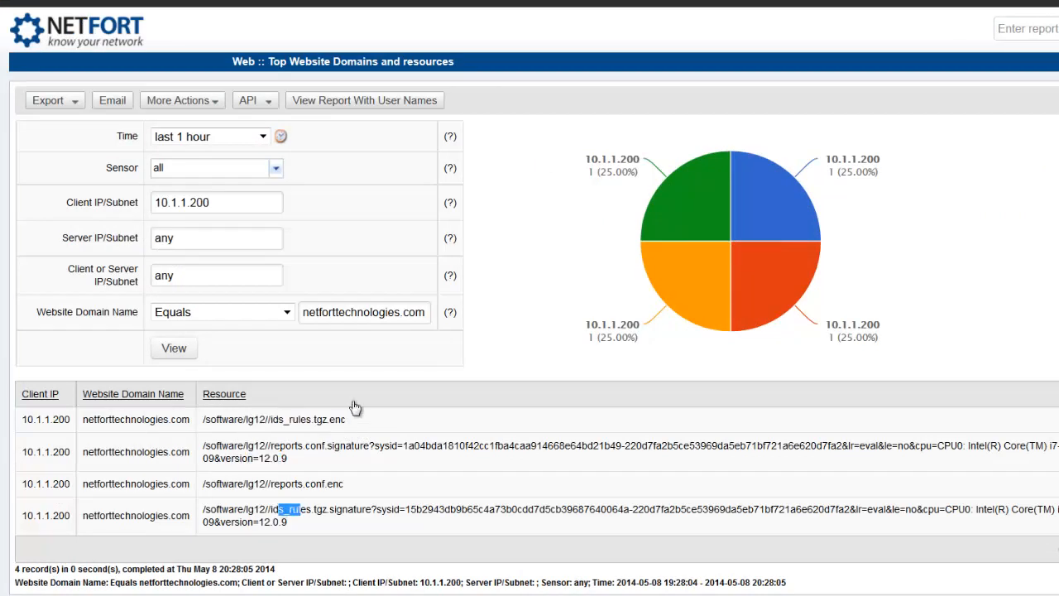
{"action": "mouse_move", "coordinate": [440, 124]}
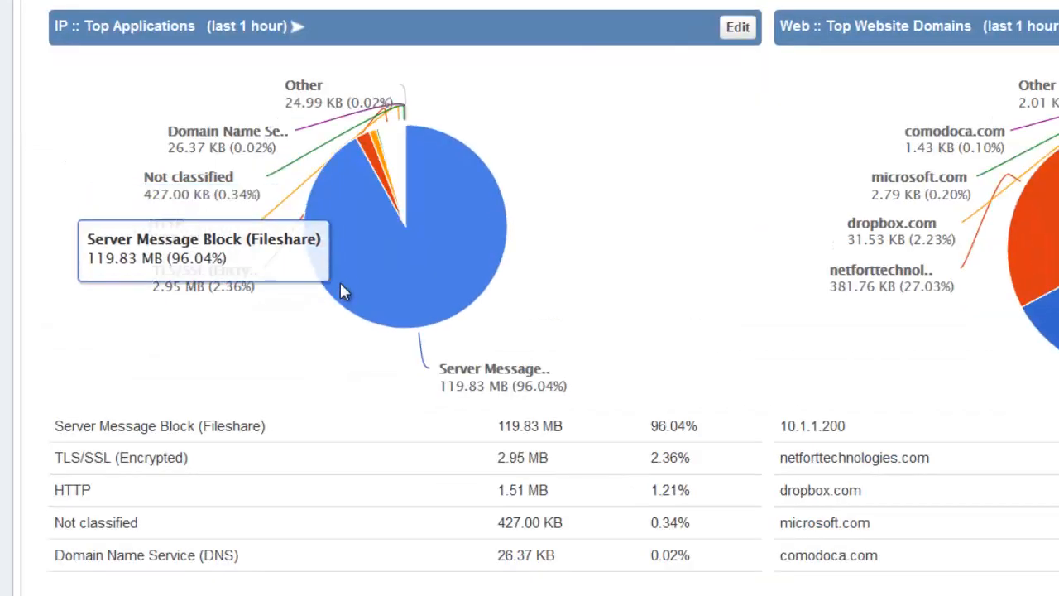
{"action": "scroll", "scroll_direction": "down", "scroll_amount": 3}
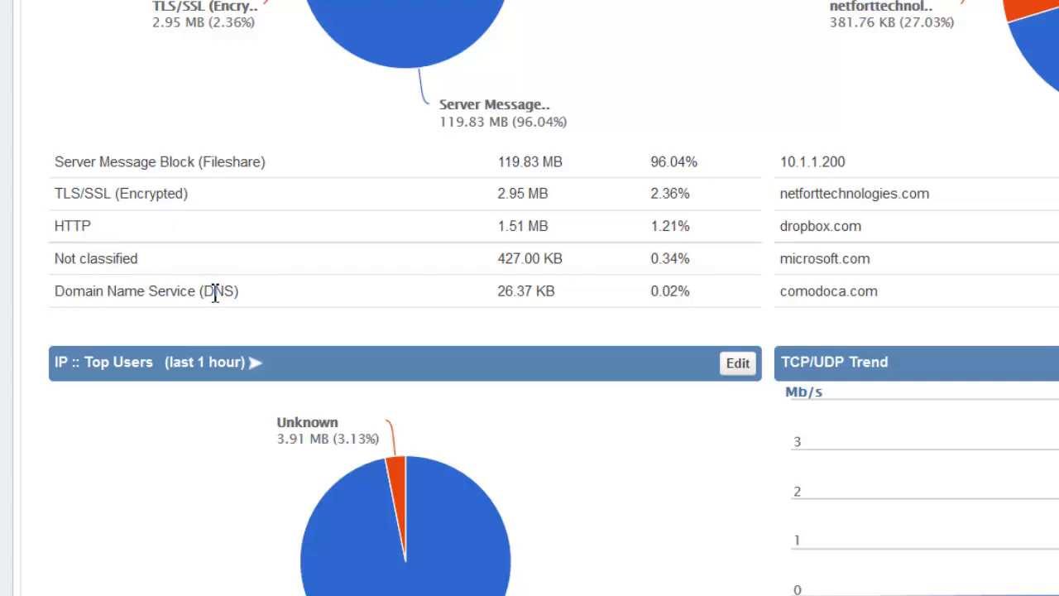
{"action": "mouse_move", "coordinate": [229, 192]}
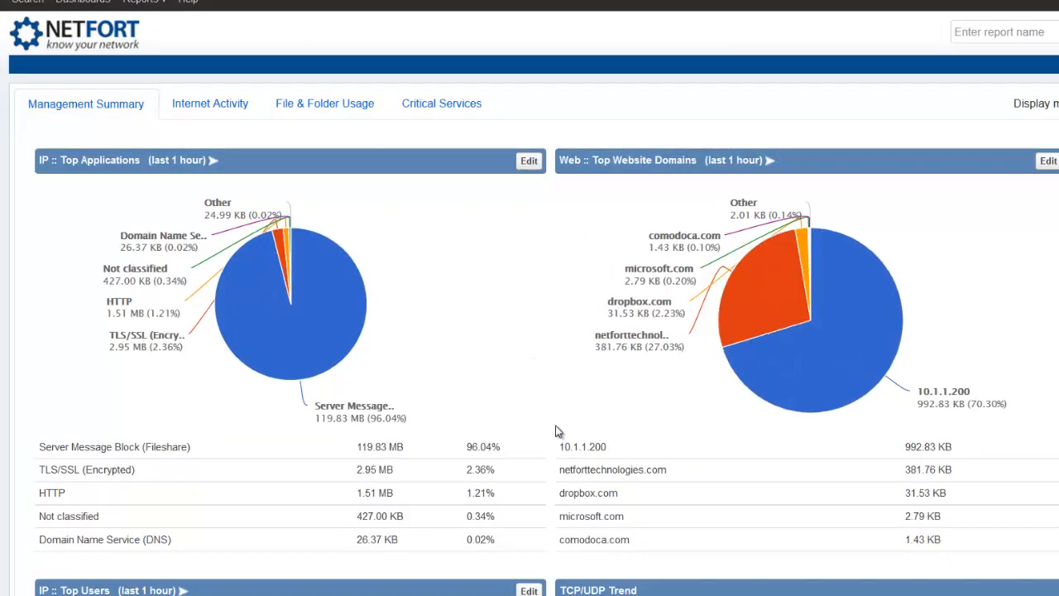
{"action": "scroll", "scroll_direction": "down", "scroll_amount": 3}
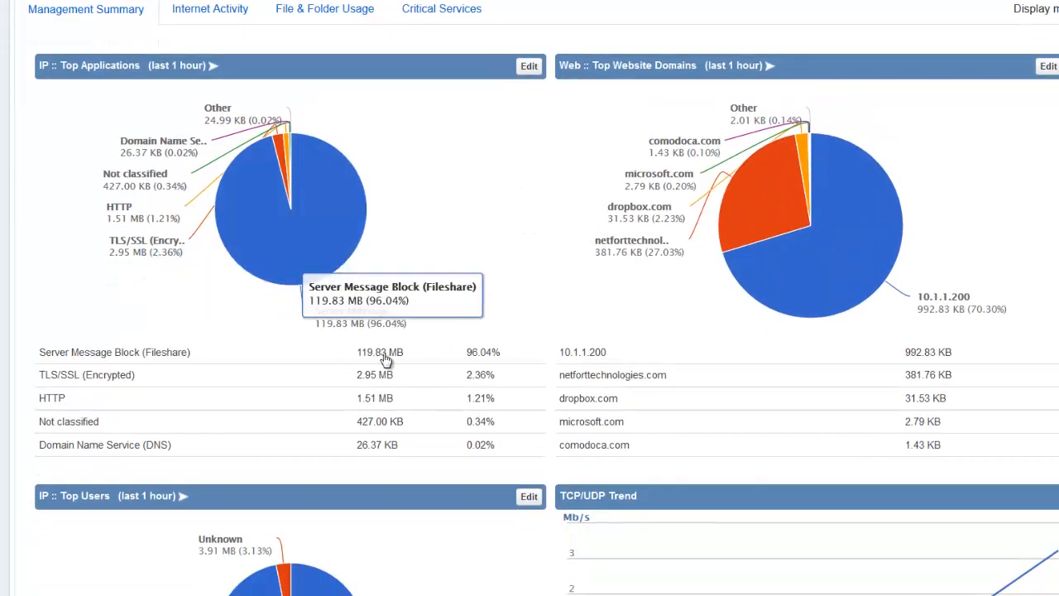
{"action": "mouse_move", "coordinate": [538, 377]}
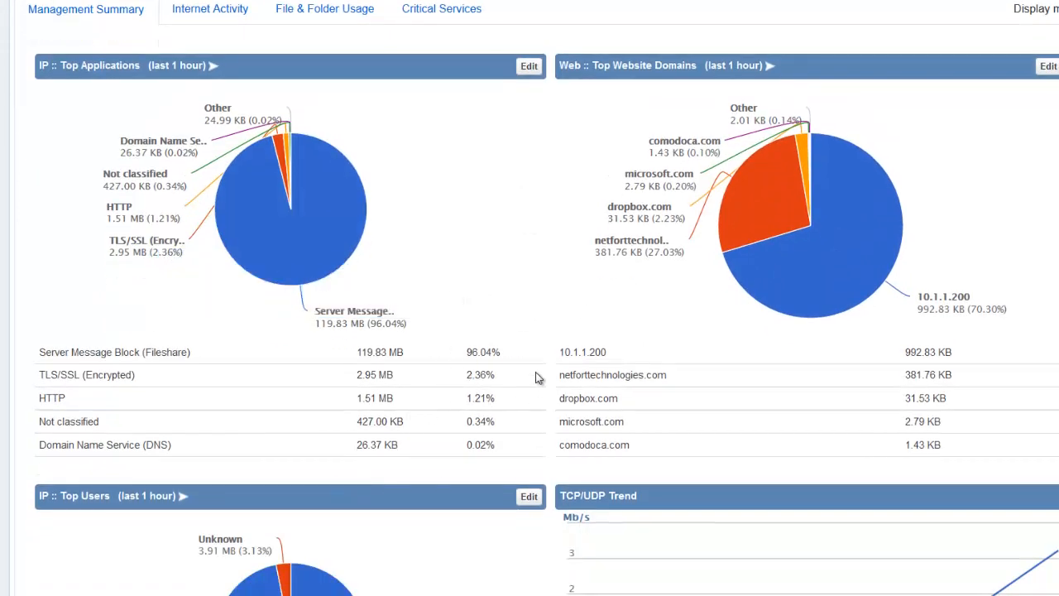
{"action": "scroll", "scroll_direction": "up", "scroll_amount": 3}
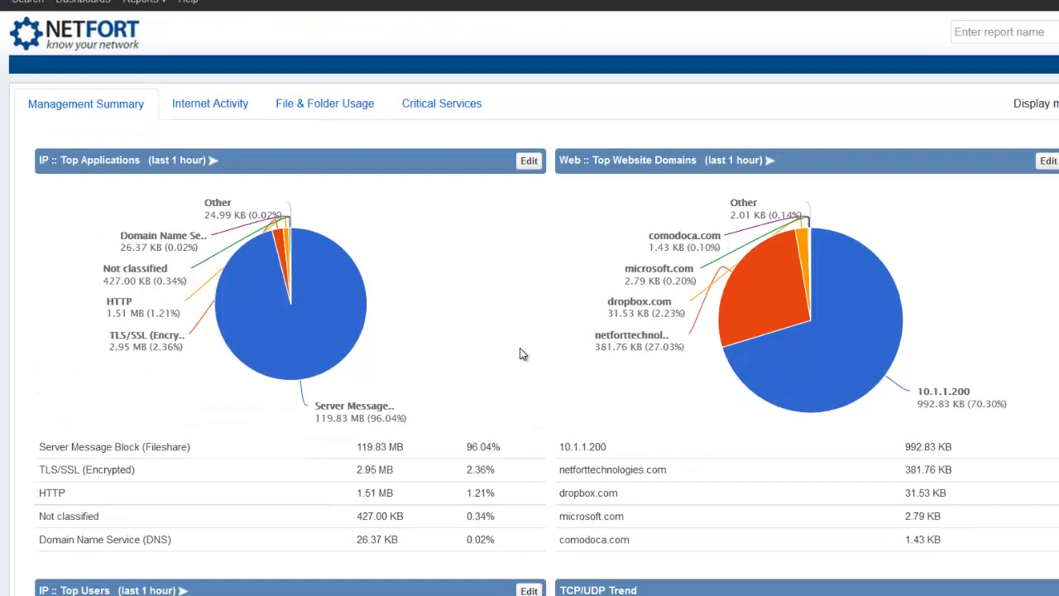
{"action": "mouse_move", "coordinate": [586, 368]}
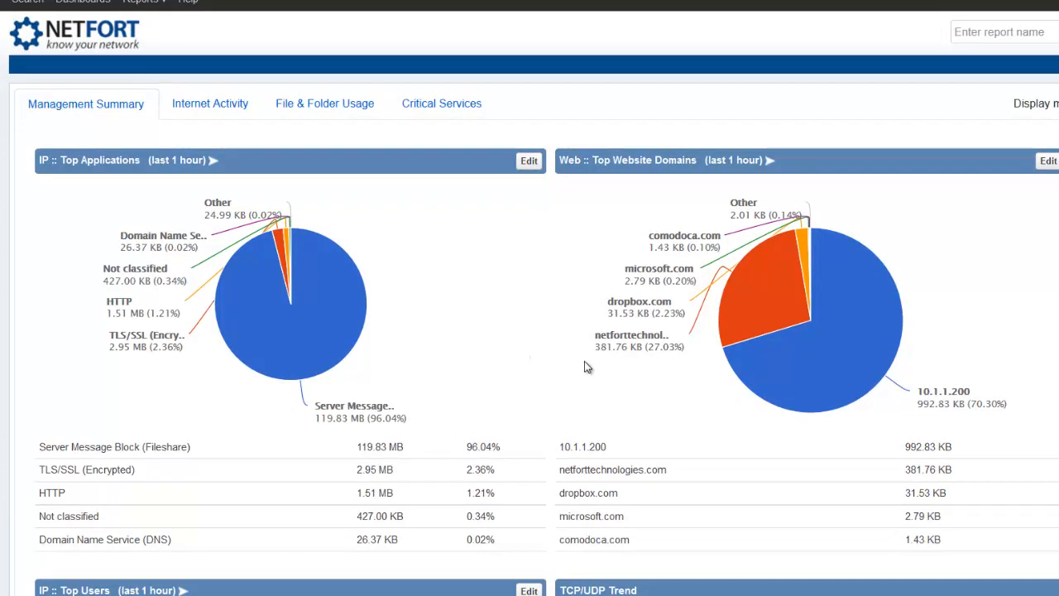